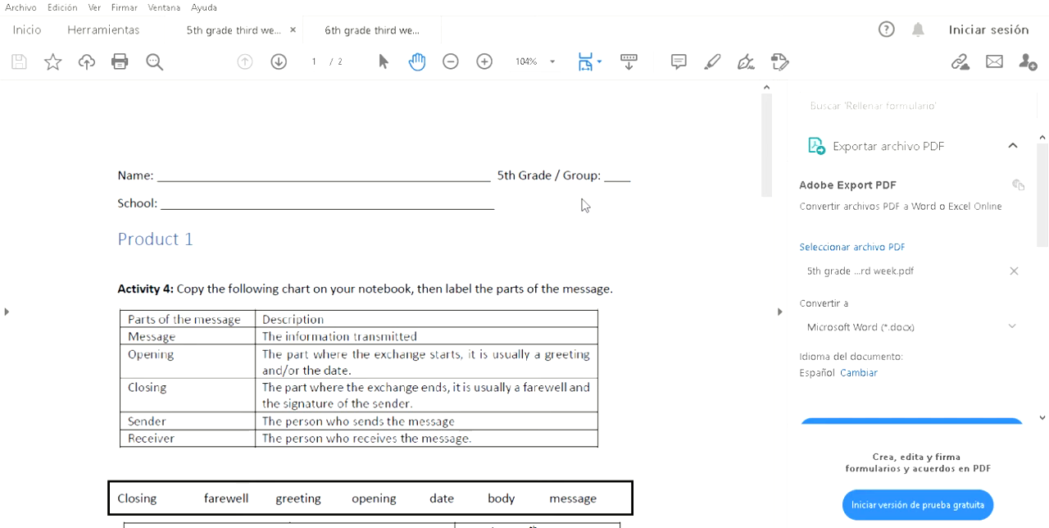
pyautogui.moveTo(358, 236)
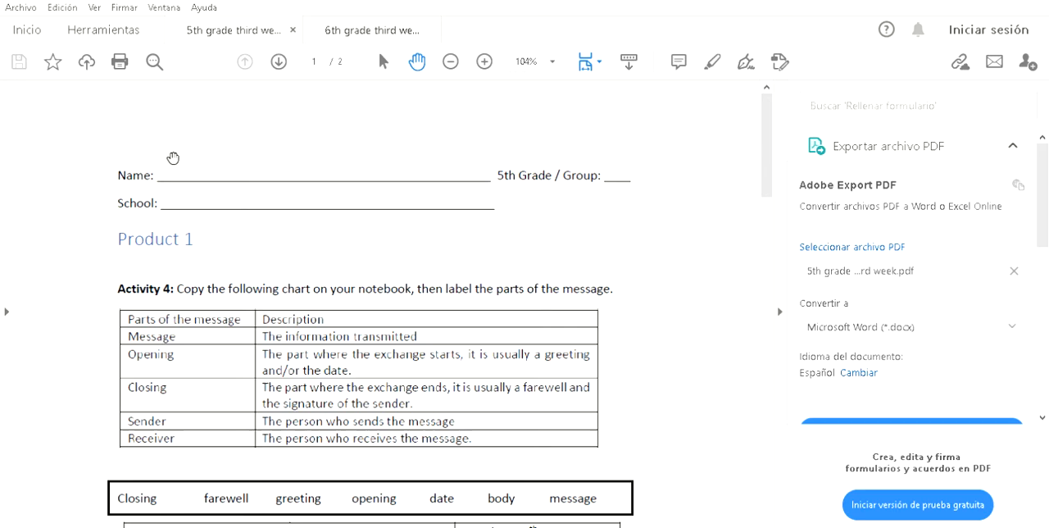
pyautogui.moveTo(608, 186)
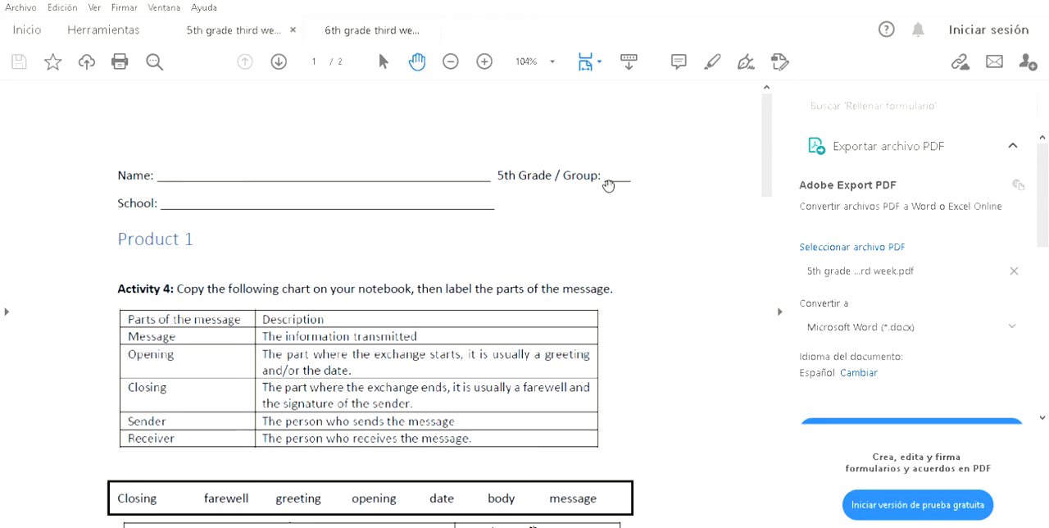
pyautogui.moveTo(634, 146)
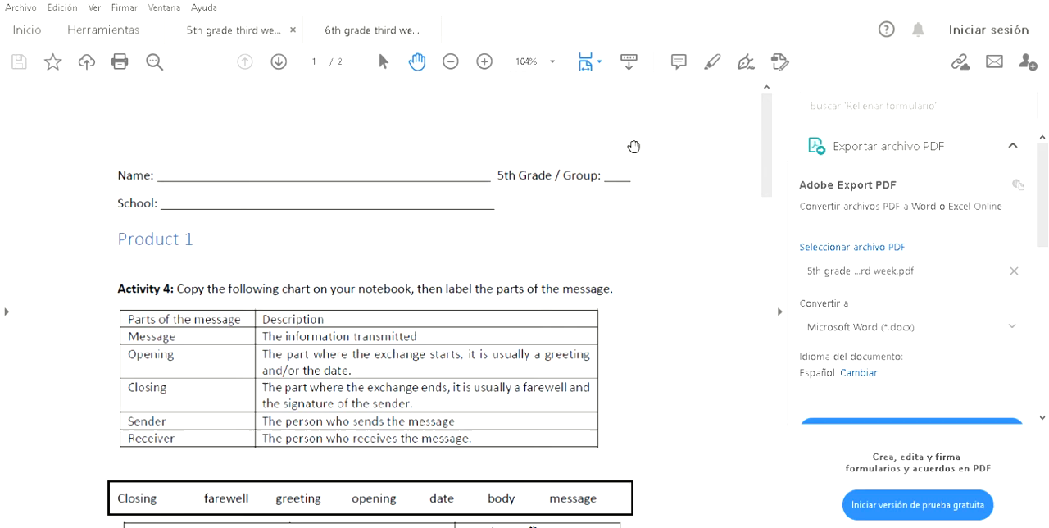
pyautogui.moveTo(627, 157)
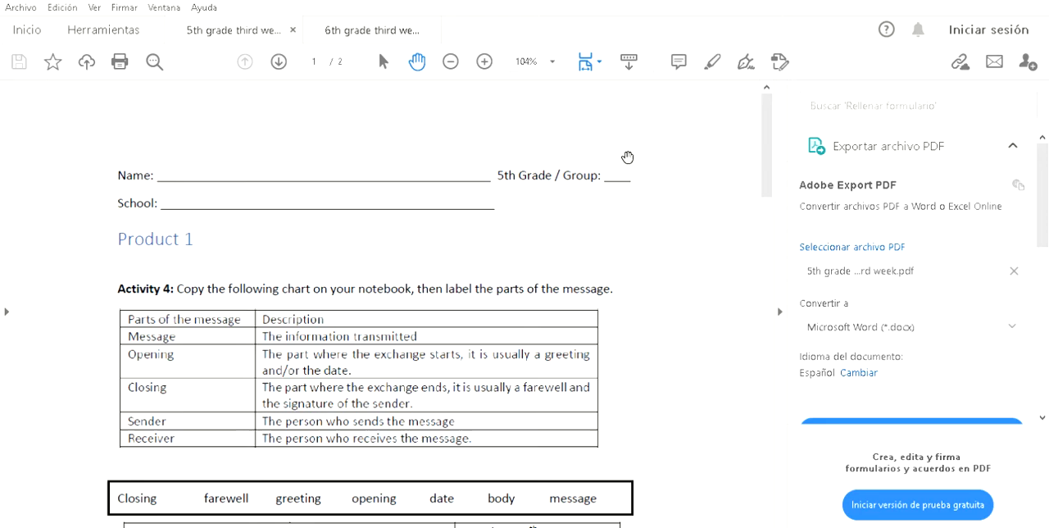
pyautogui.moveTo(141, 285)
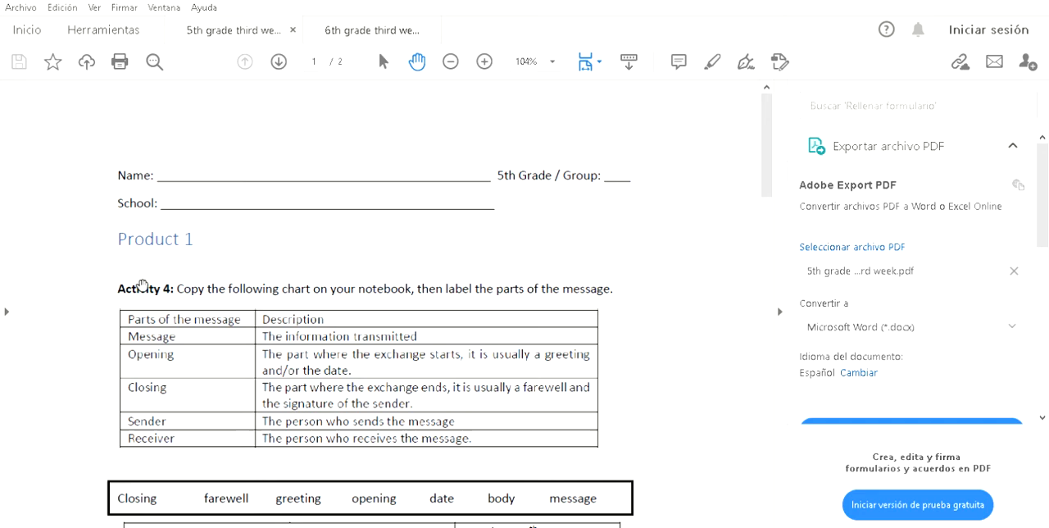
# - Scroll page 1 to show the Activity 4 parts-of-the-message chart, word box and letter start
pyautogui.scroll(-3)
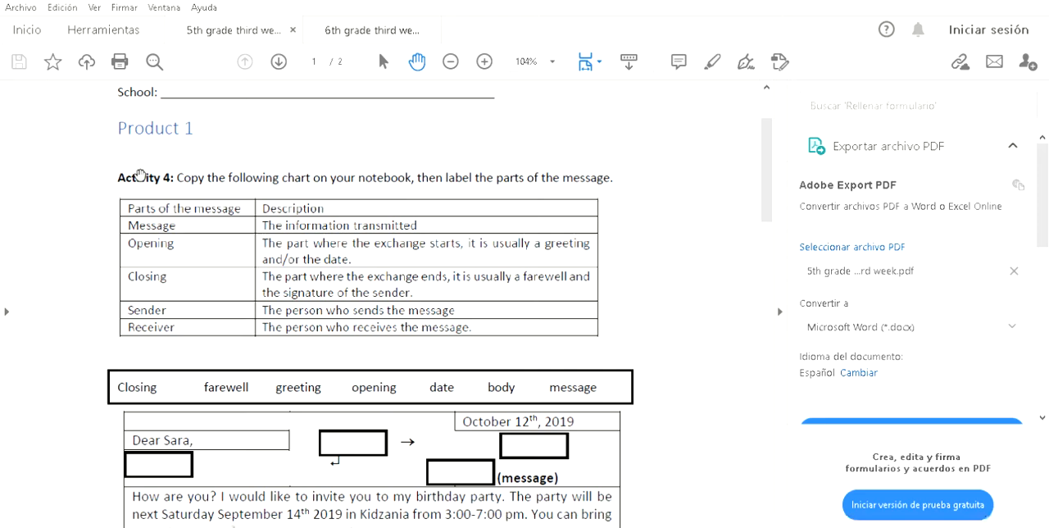
pyautogui.moveTo(177, 178)
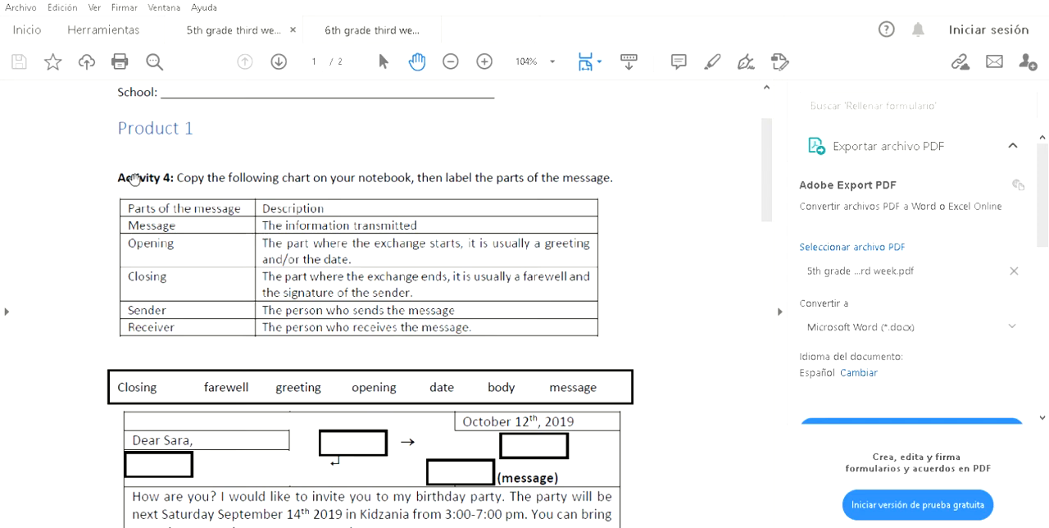
pyautogui.moveTo(486, 186)
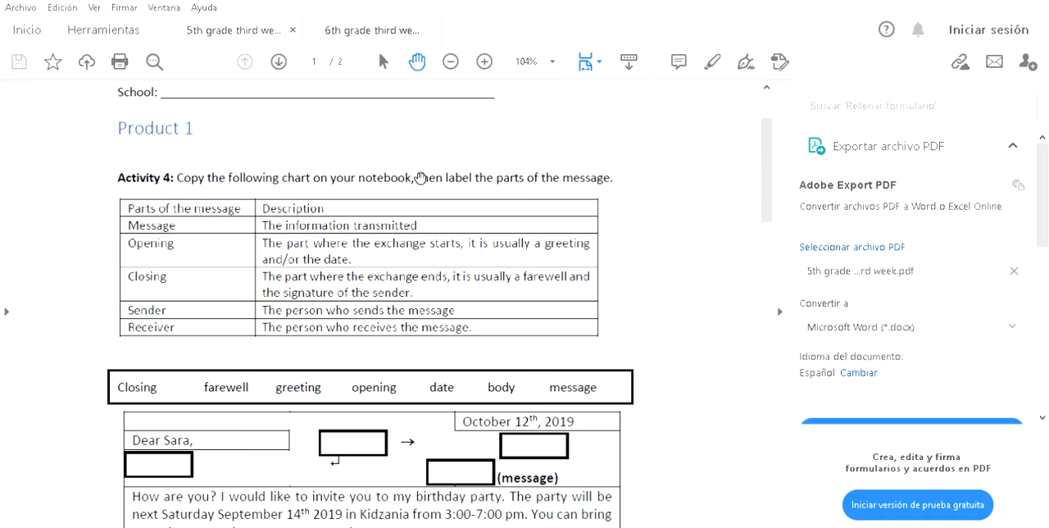
pyautogui.moveTo(238, 211)
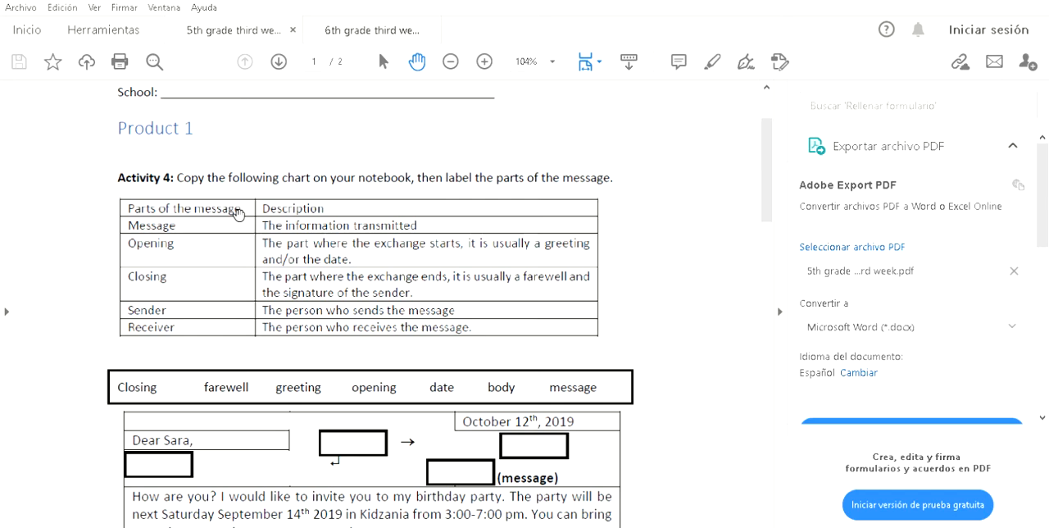
pyautogui.moveTo(151, 212)
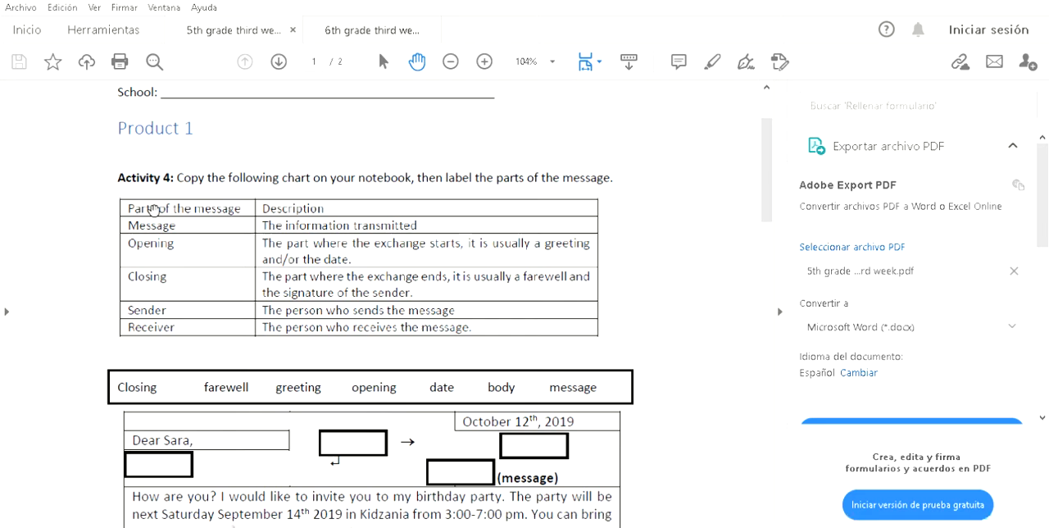
pyautogui.moveTo(225, 178)
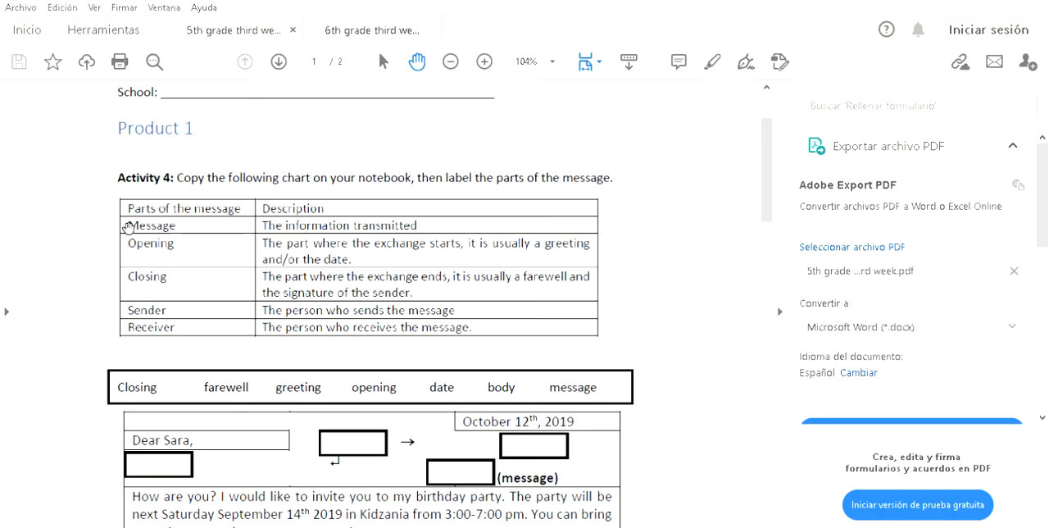
pyautogui.moveTo(242, 181)
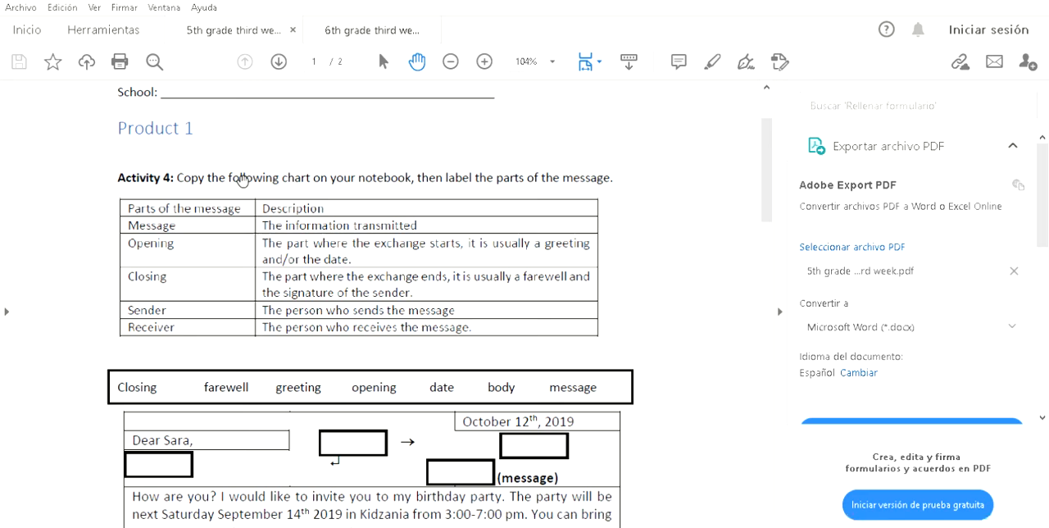
pyautogui.moveTo(189, 219)
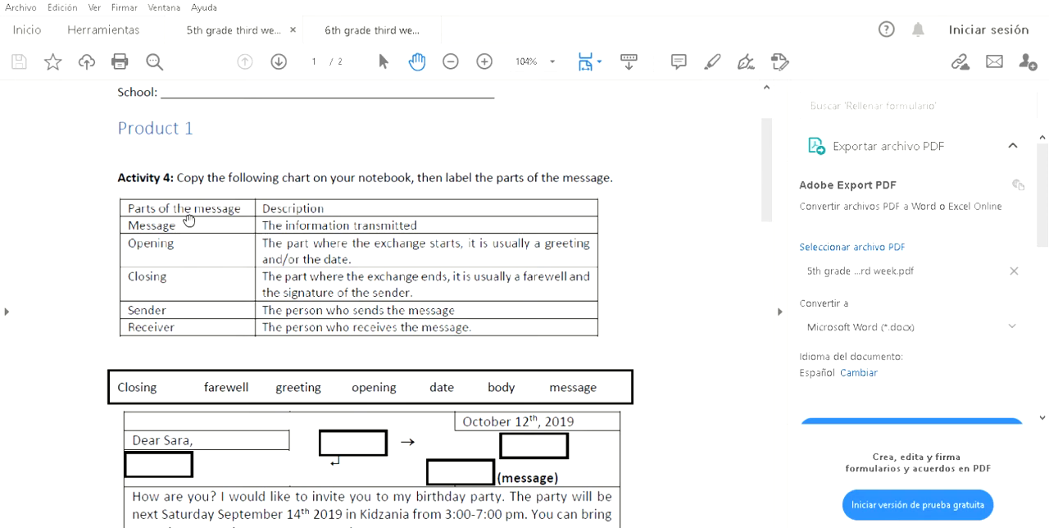
pyautogui.moveTo(150, 225)
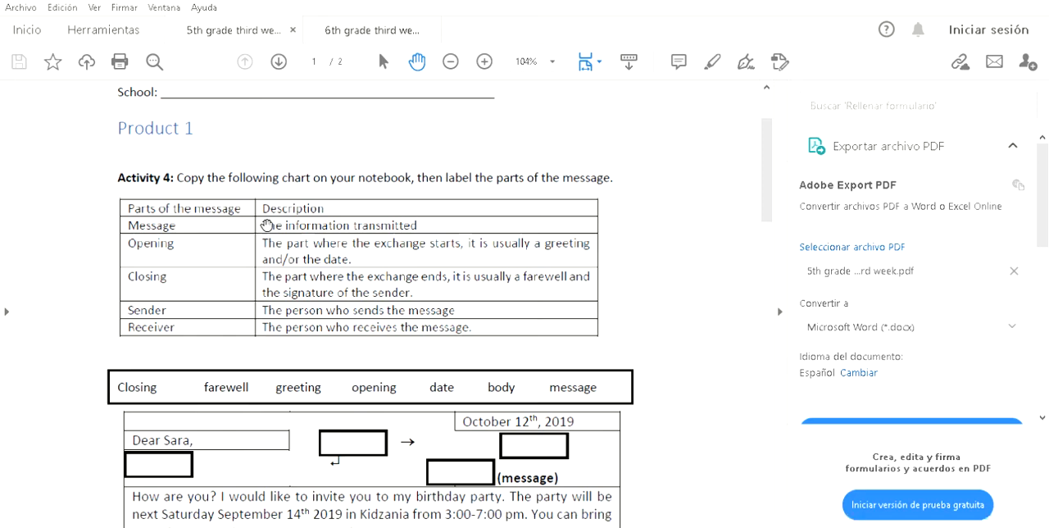
pyautogui.moveTo(398, 225)
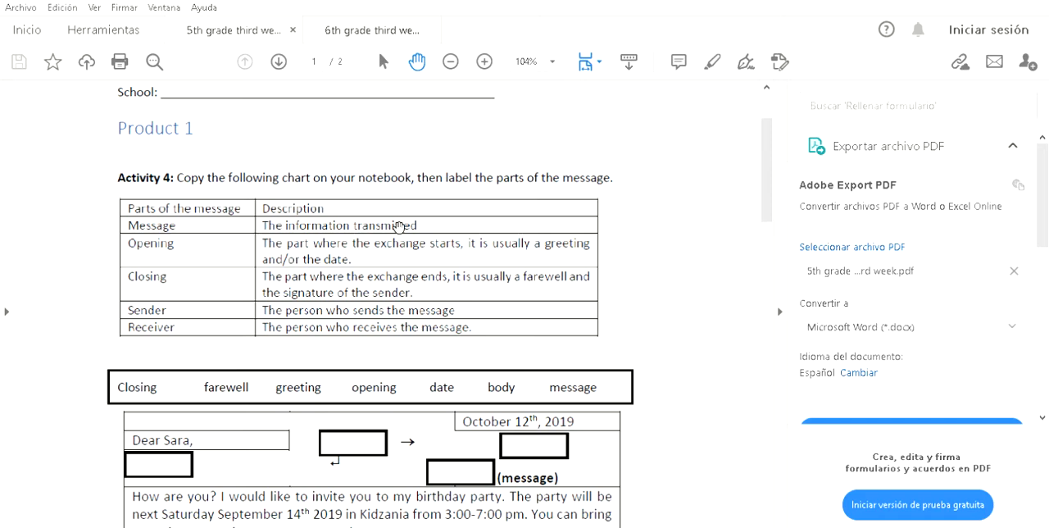
pyautogui.moveTo(146, 227)
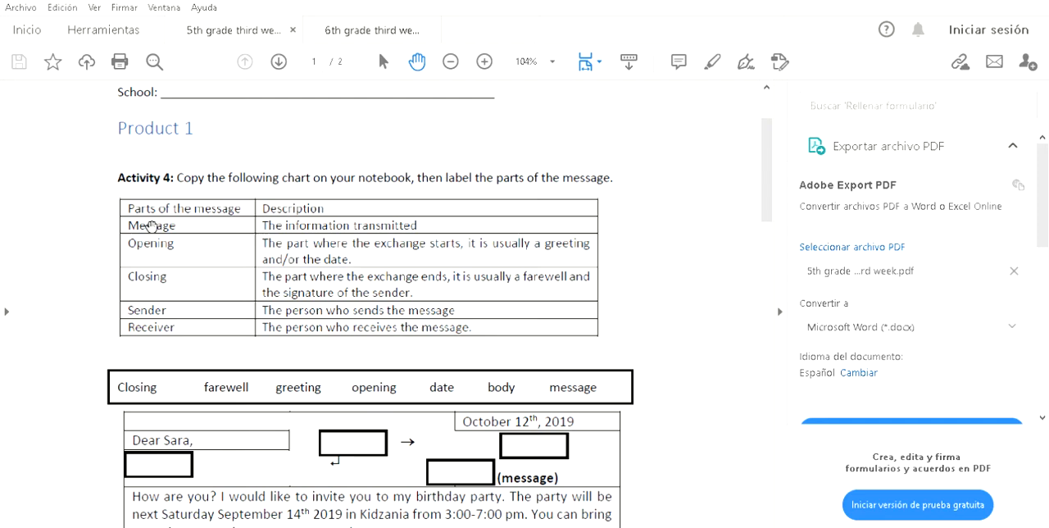
pyautogui.moveTo(107, 255)
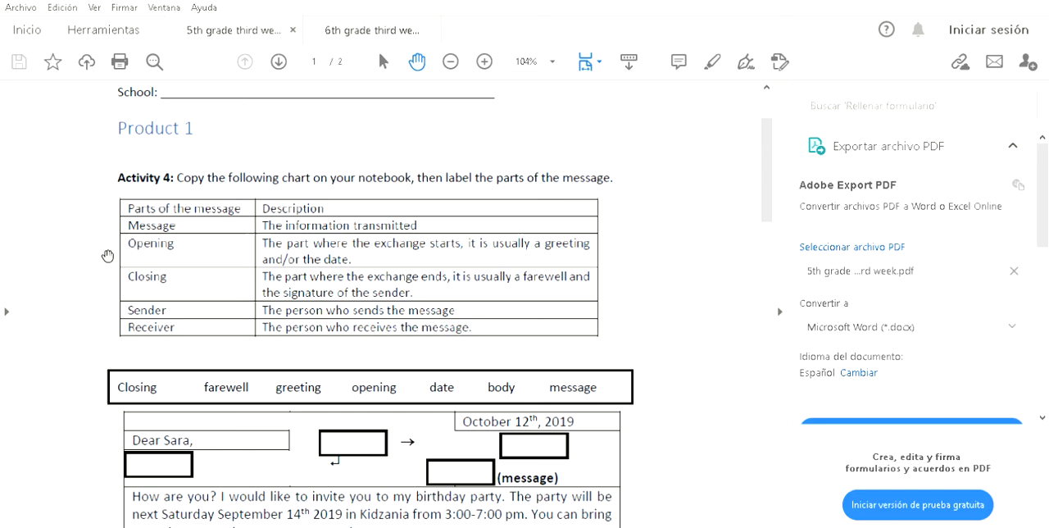
pyautogui.moveTo(246, 243)
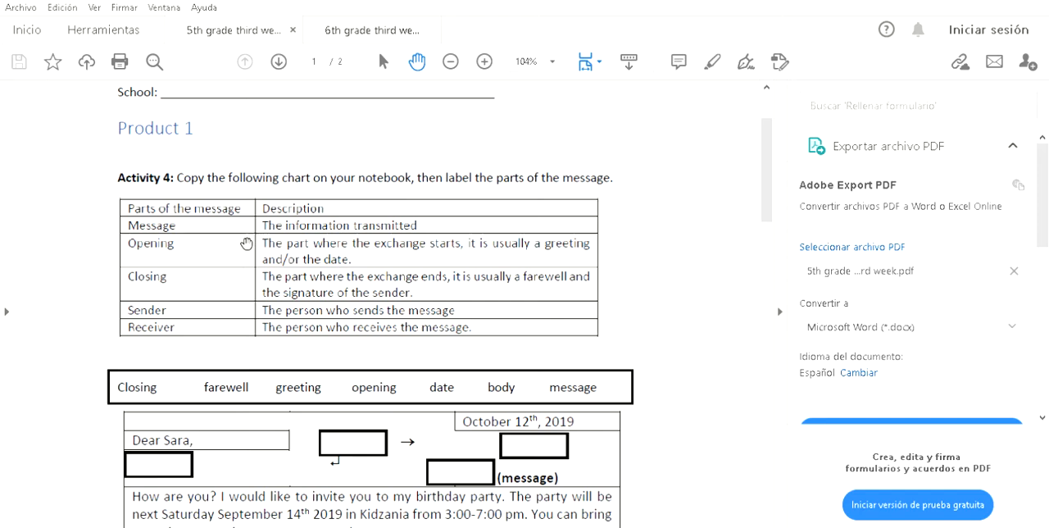
pyautogui.moveTo(303, 258)
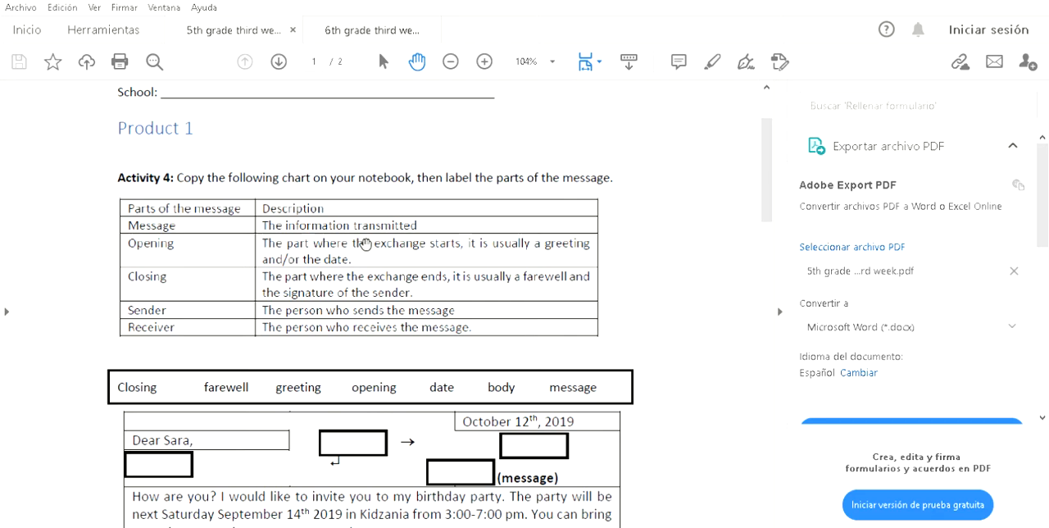
pyautogui.moveTo(422, 238)
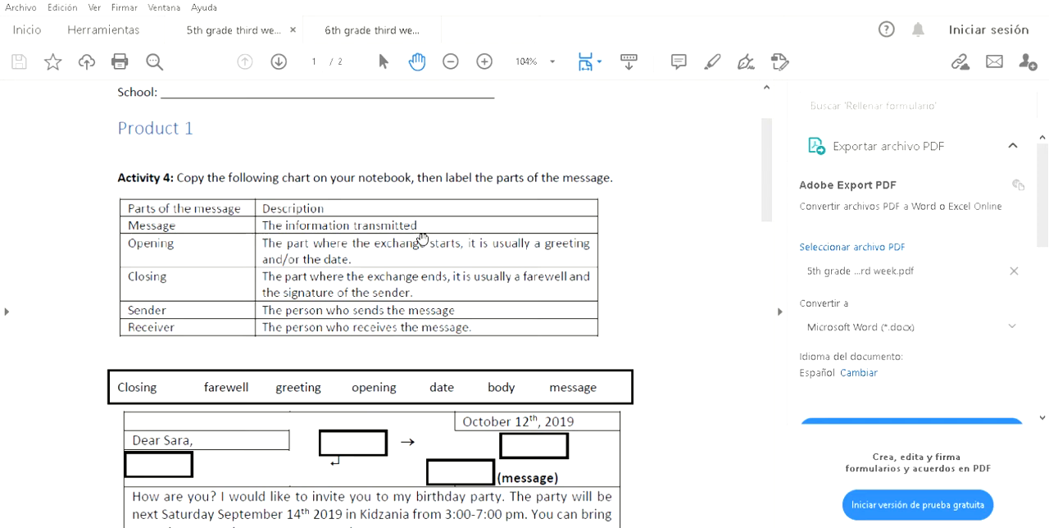
pyautogui.moveTo(424, 143)
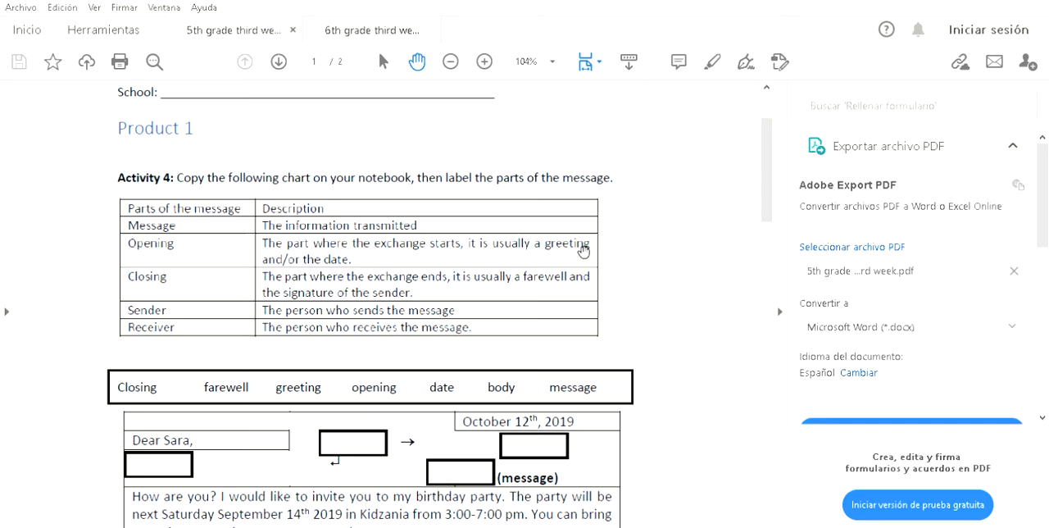
pyautogui.moveTo(363, 256)
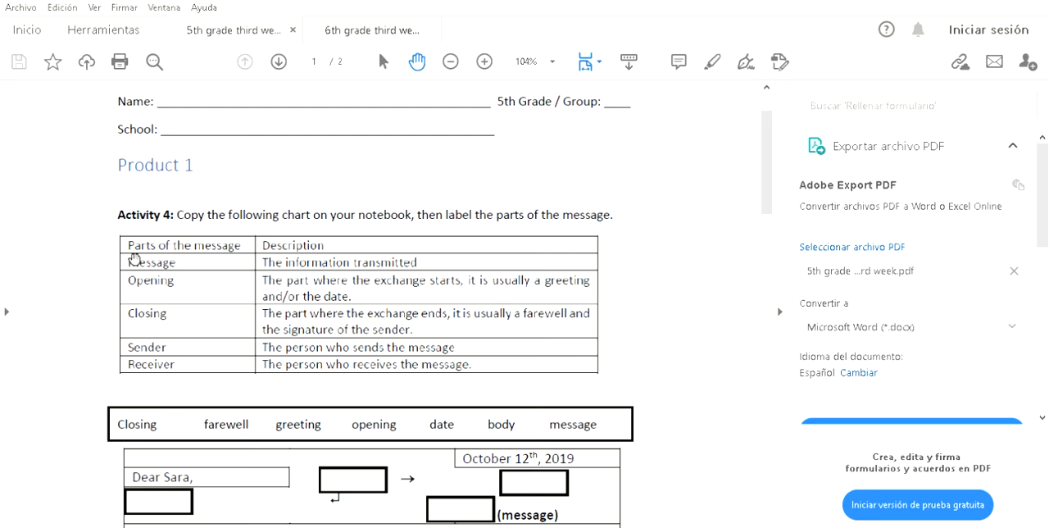
pyautogui.moveTo(567, 281)
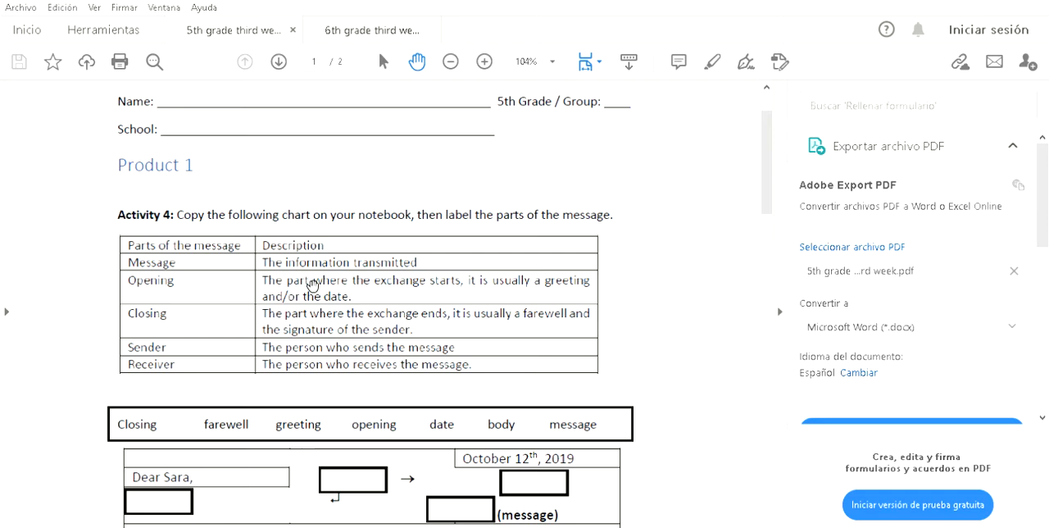
pyautogui.moveTo(313, 313)
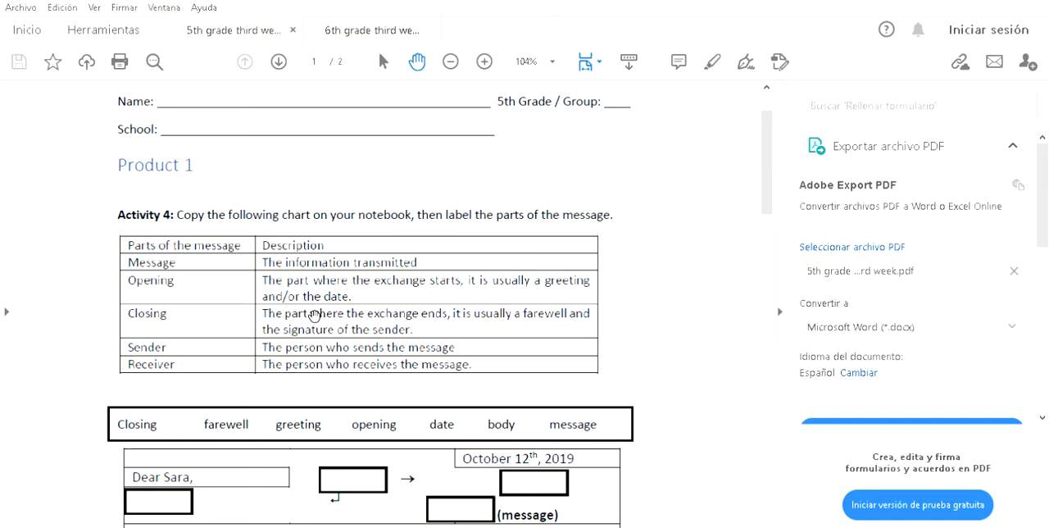
pyautogui.moveTo(595, 311)
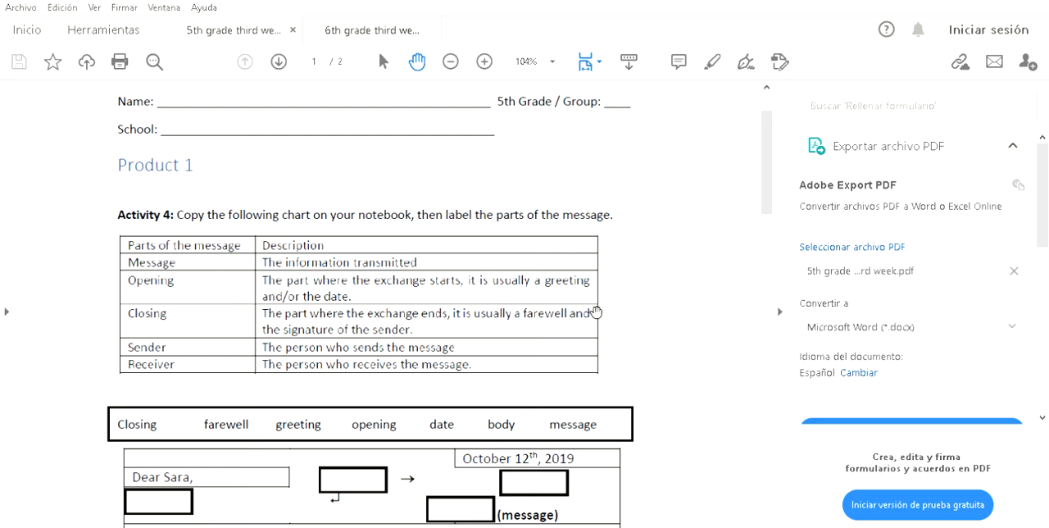
pyautogui.moveTo(426, 330)
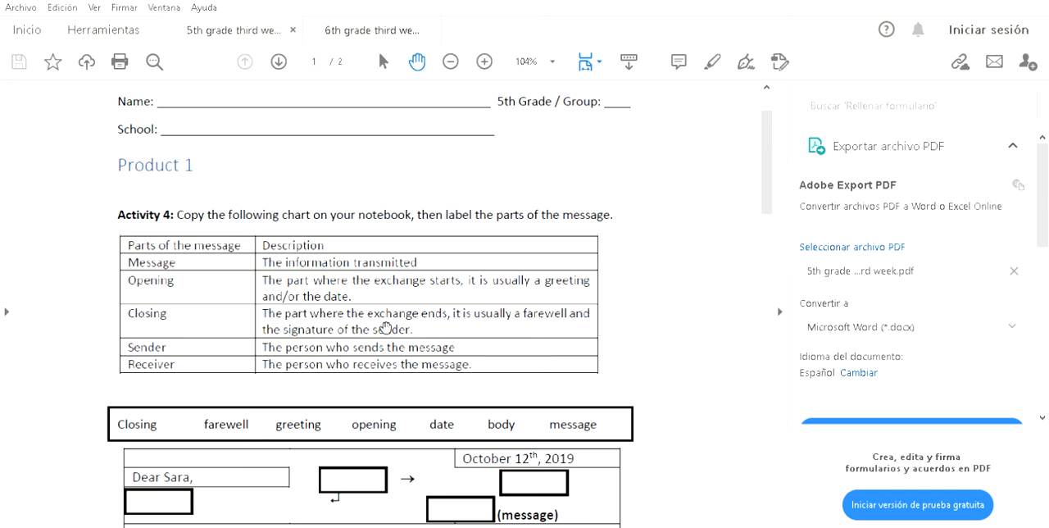
pyautogui.moveTo(185, 307)
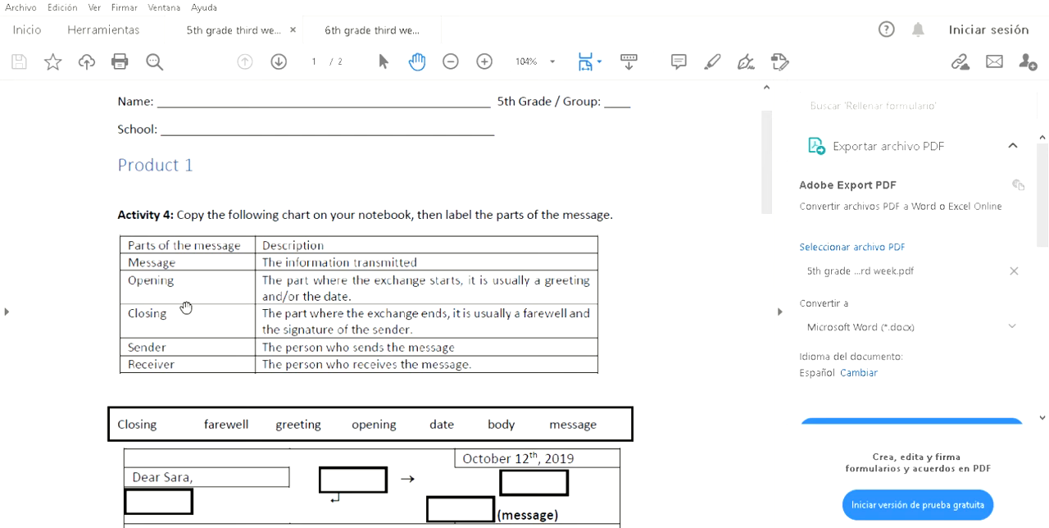
pyautogui.moveTo(184, 315)
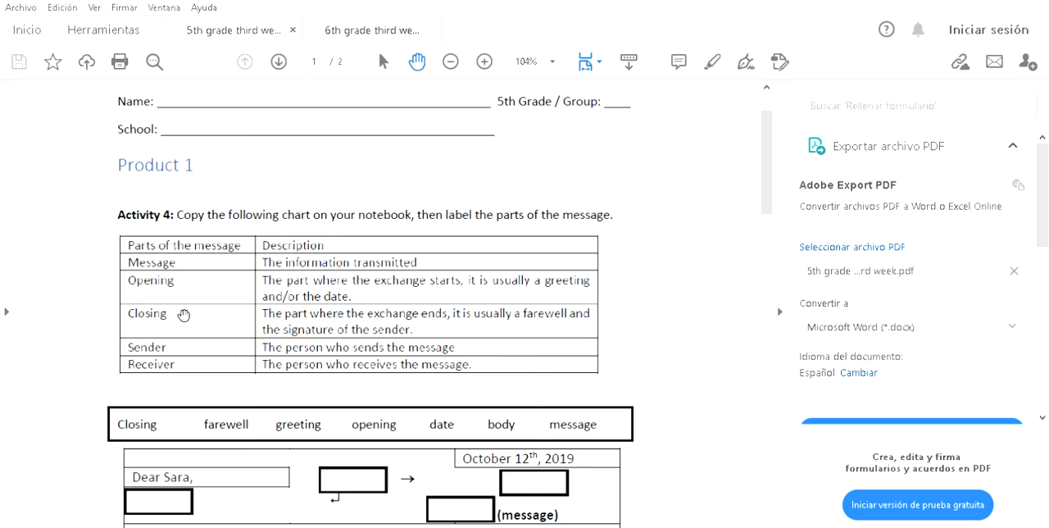
pyautogui.moveTo(289, 315)
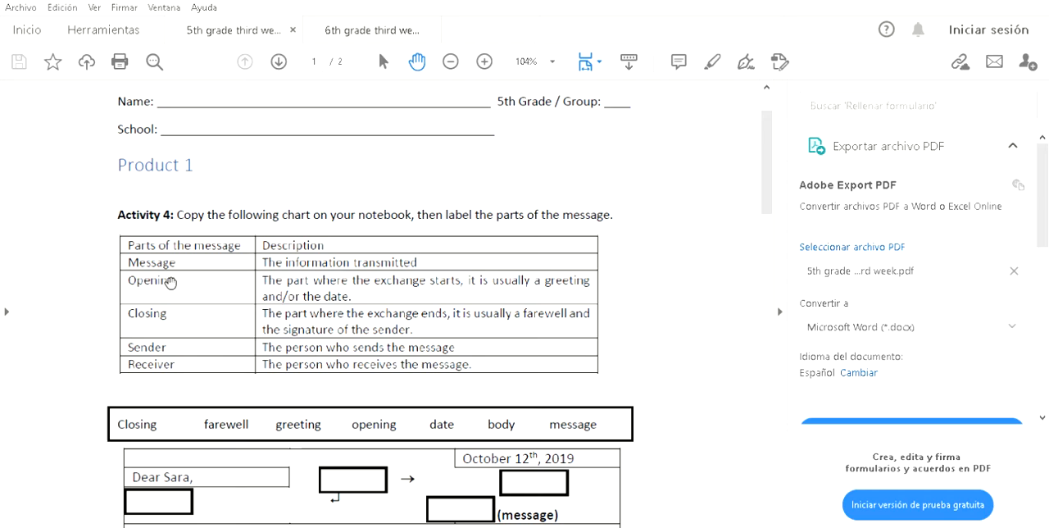
pyautogui.moveTo(442, 307)
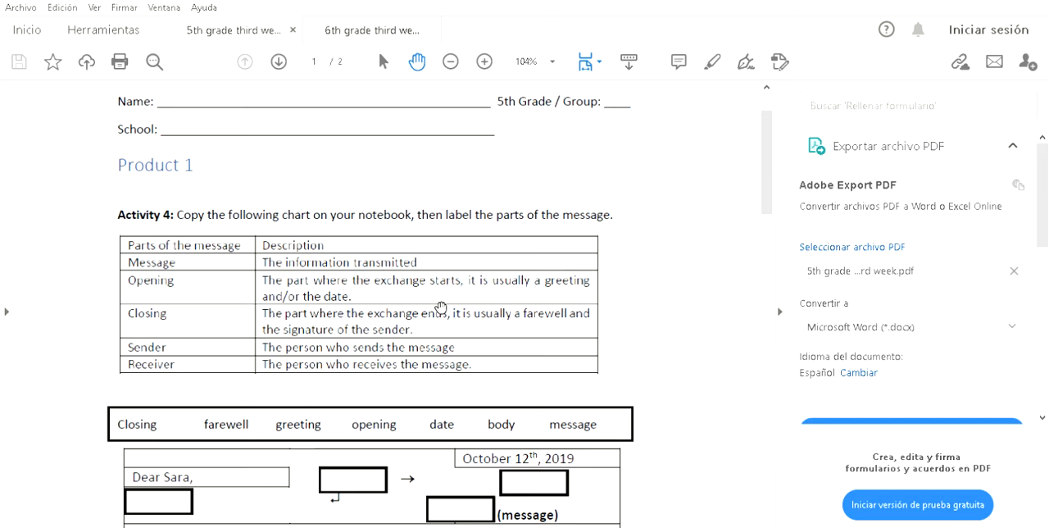
pyautogui.moveTo(267, 335)
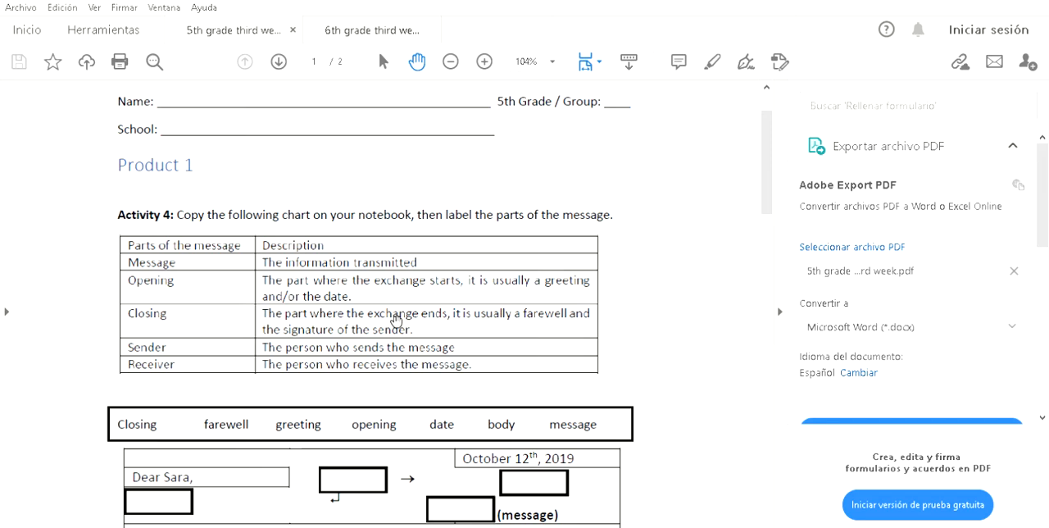
pyautogui.moveTo(165, 335)
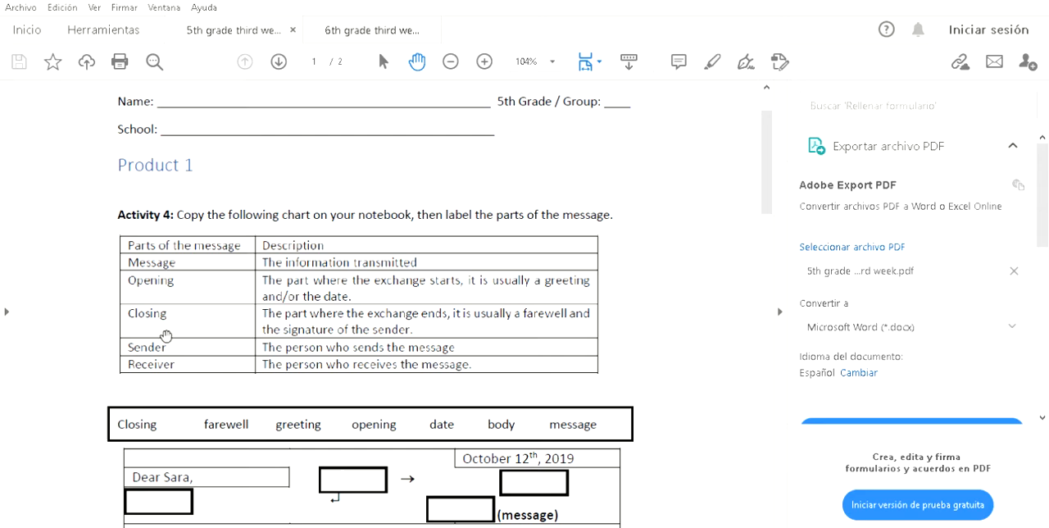
pyautogui.moveTo(178, 345)
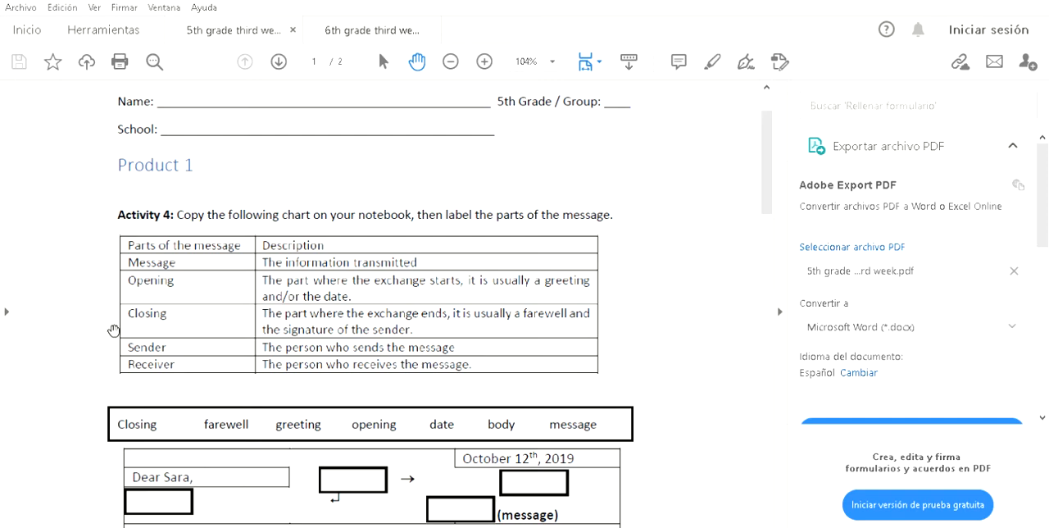
pyautogui.moveTo(467, 343)
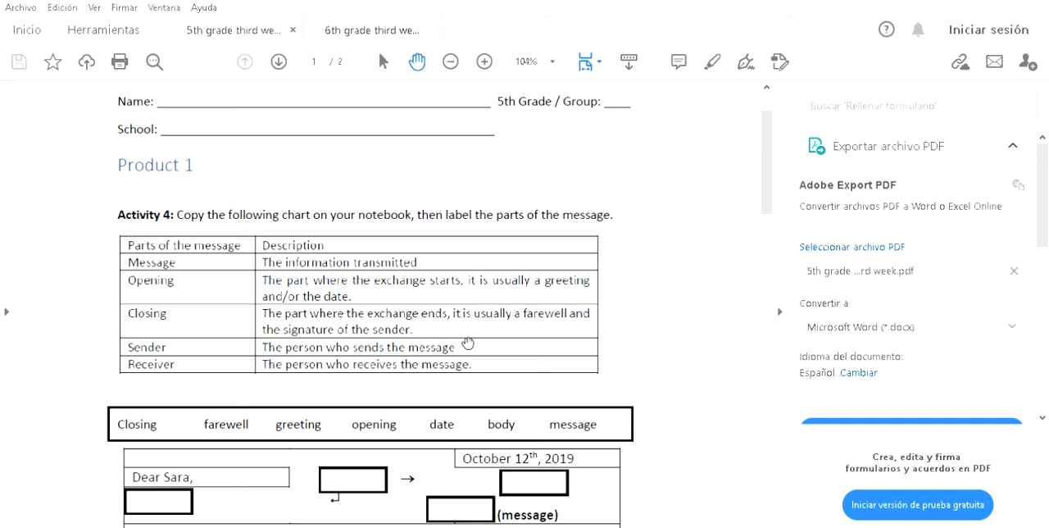
pyautogui.moveTo(322, 365)
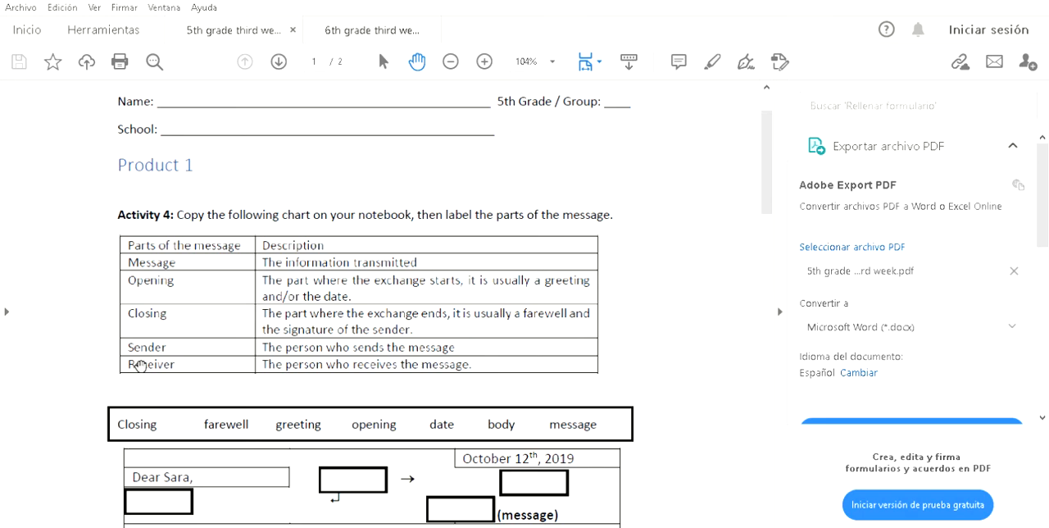
pyautogui.scroll(-3)
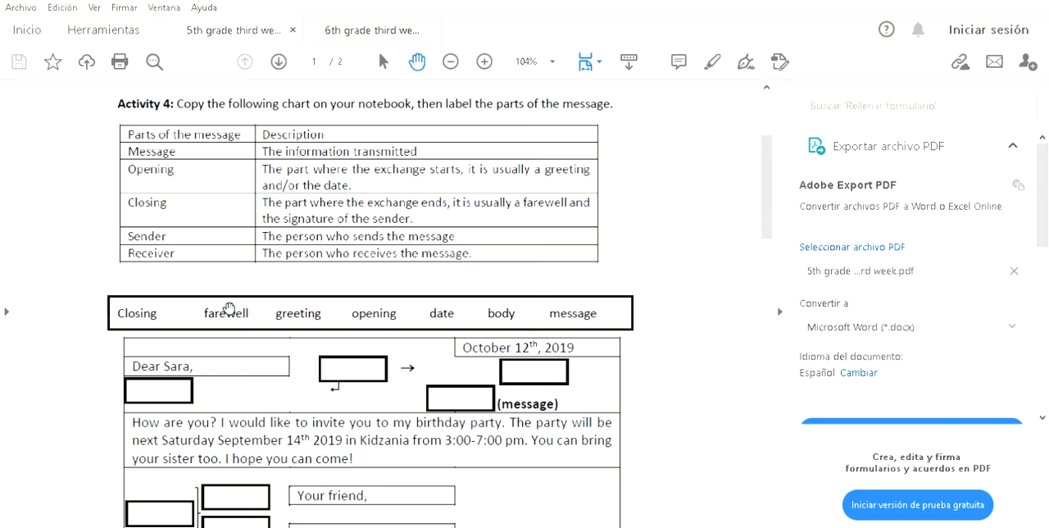
pyautogui.scroll(-3)
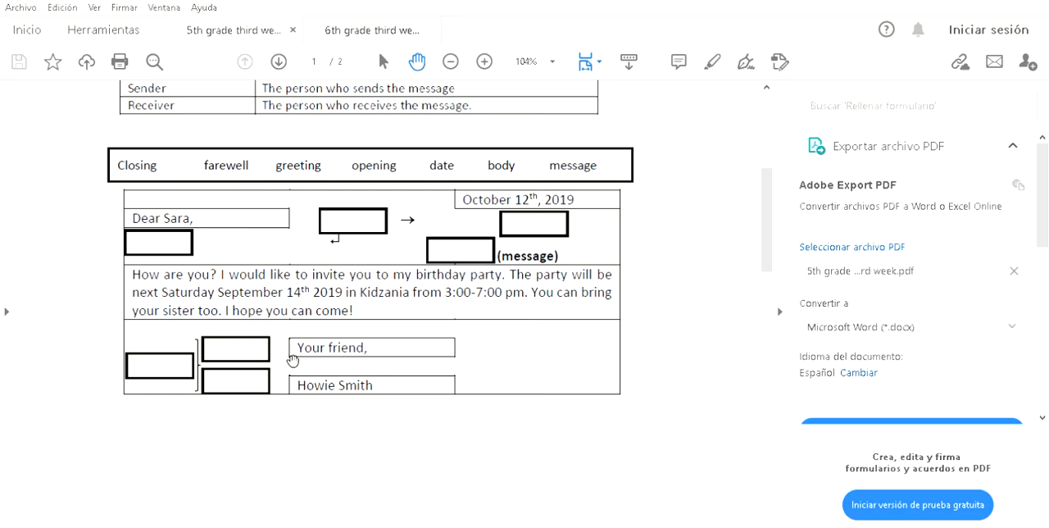
pyautogui.moveTo(531, 195)
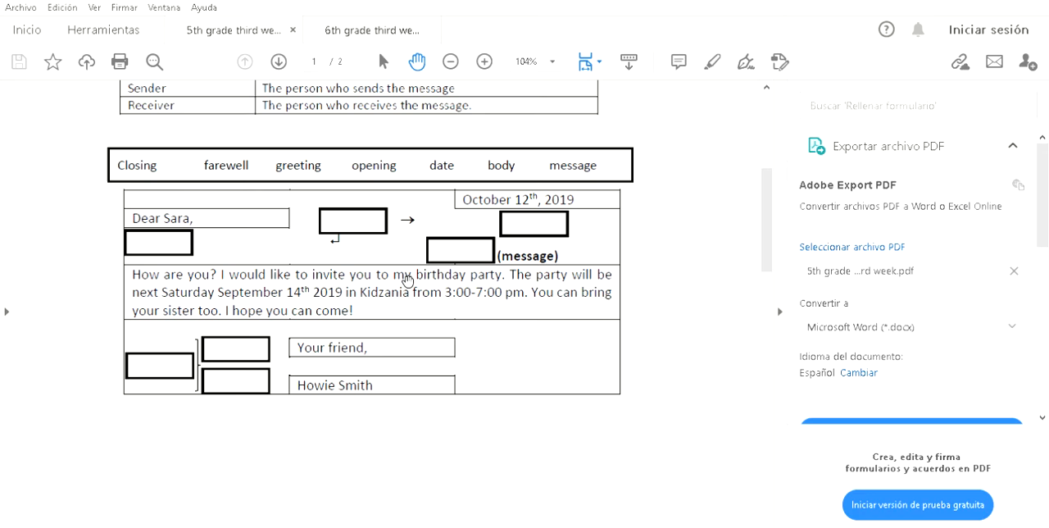
pyautogui.moveTo(295, 293)
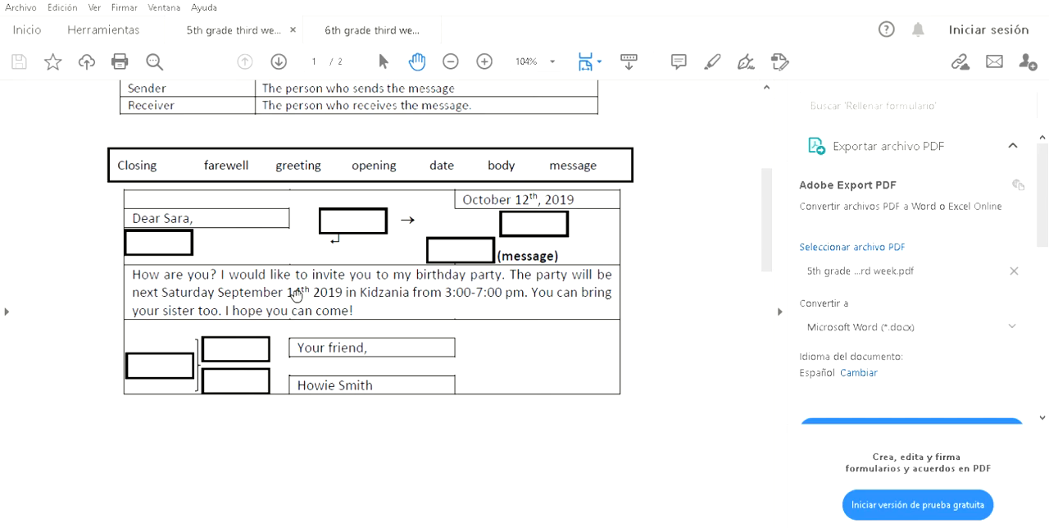
pyautogui.moveTo(466, 298)
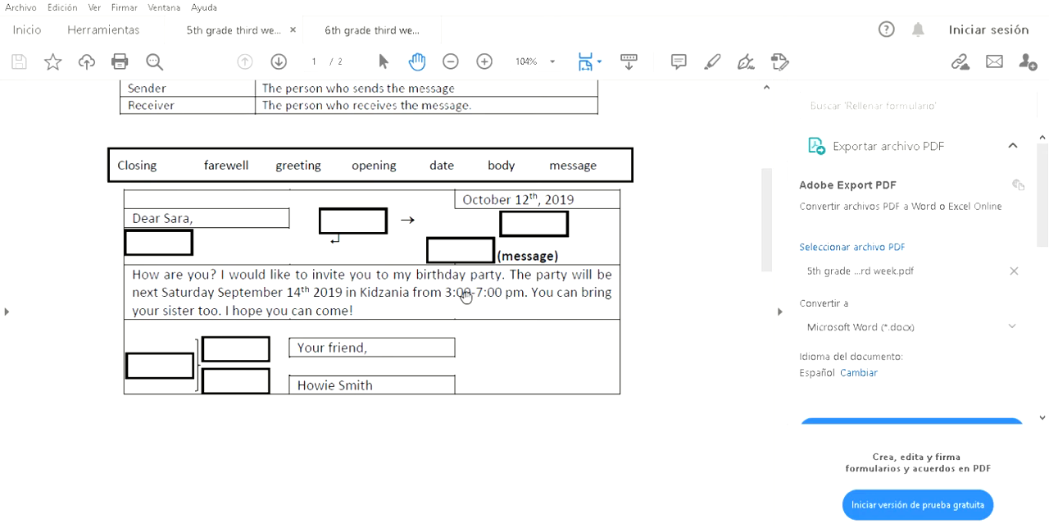
pyautogui.moveTo(204, 311)
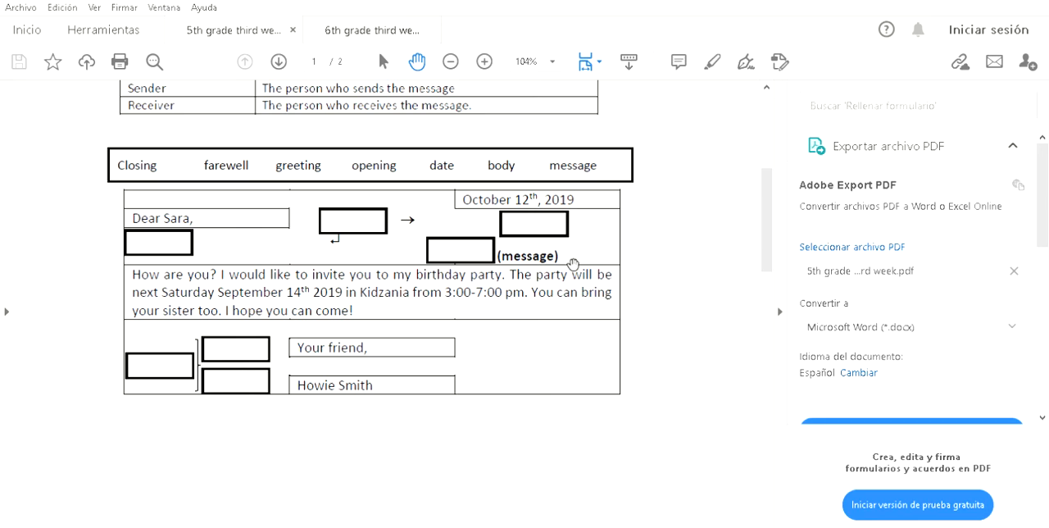
pyautogui.moveTo(340, 293)
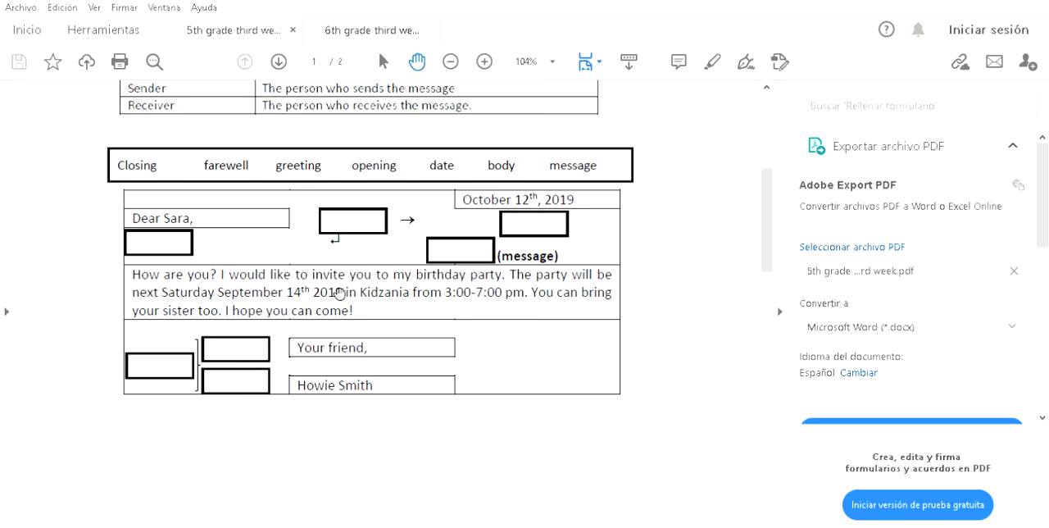
pyautogui.moveTo(214, 312)
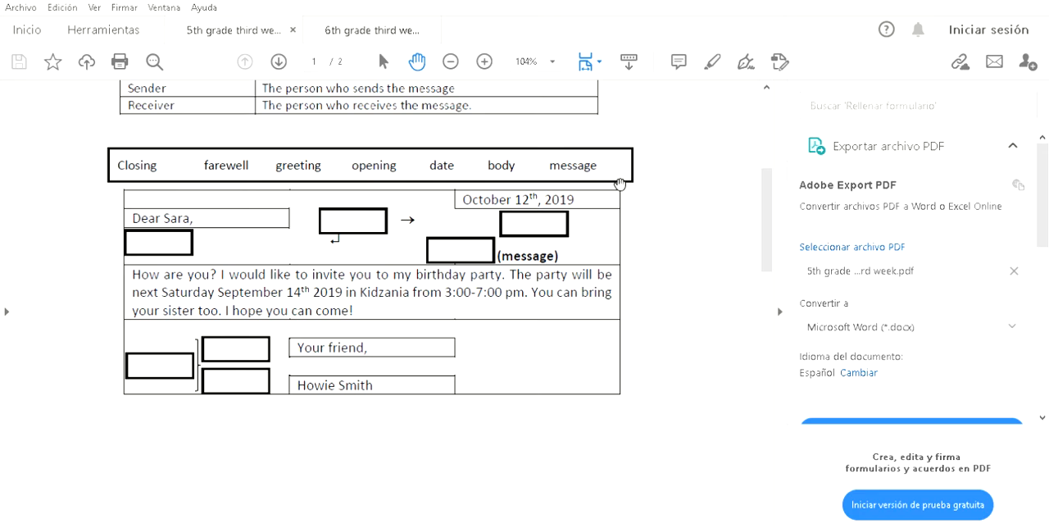
pyautogui.moveTo(187, 236)
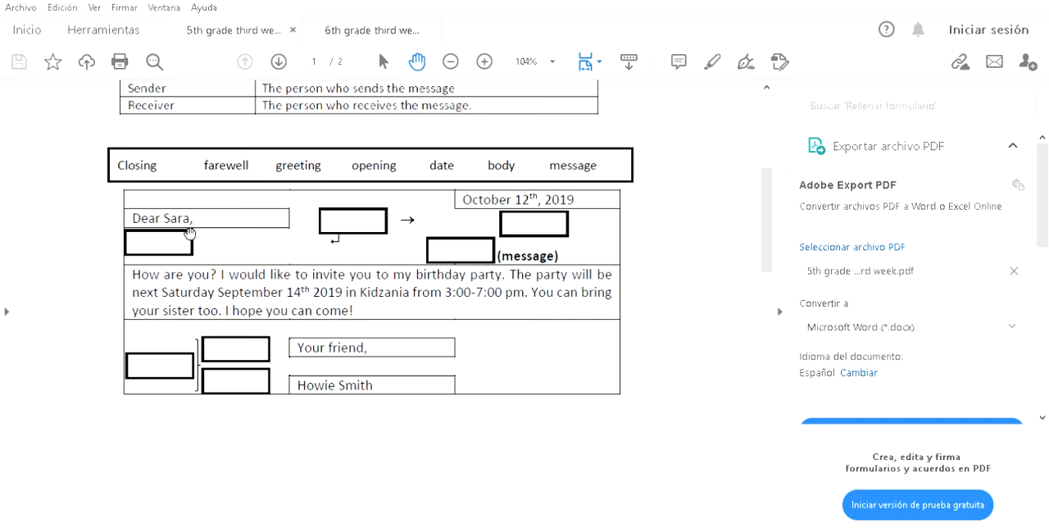
pyautogui.moveTo(602, 174)
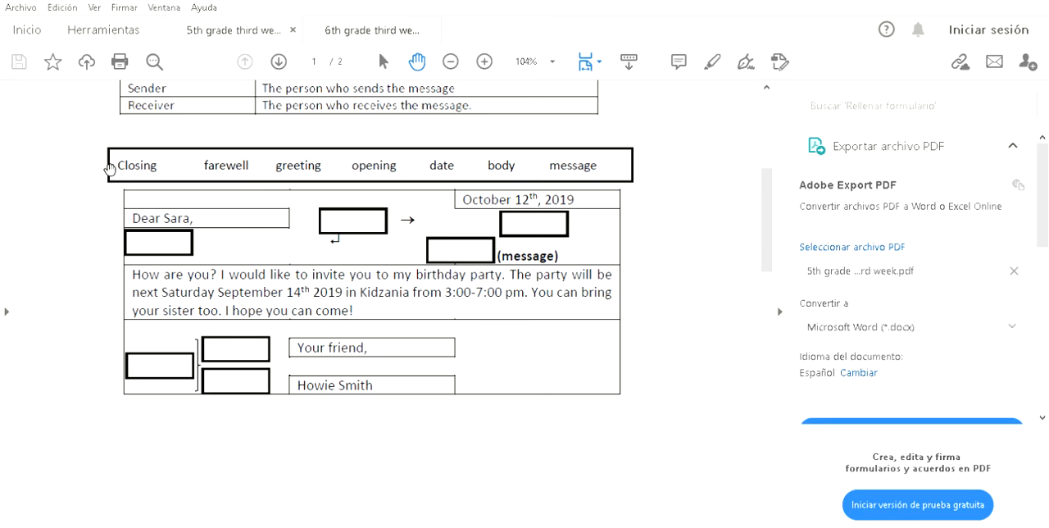
pyautogui.moveTo(234, 176)
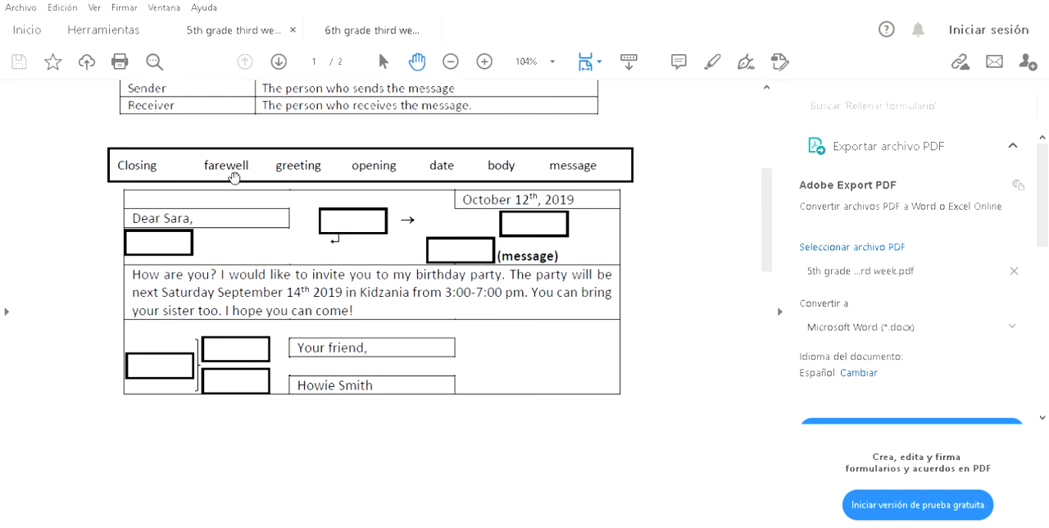
pyautogui.moveTo(326, 165)
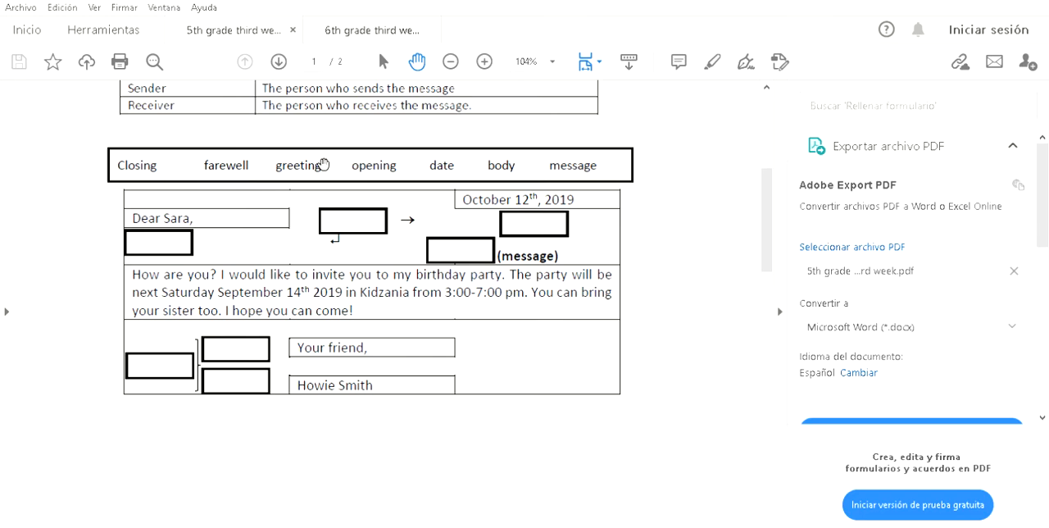
pyautogui.moveTo(441, 172)
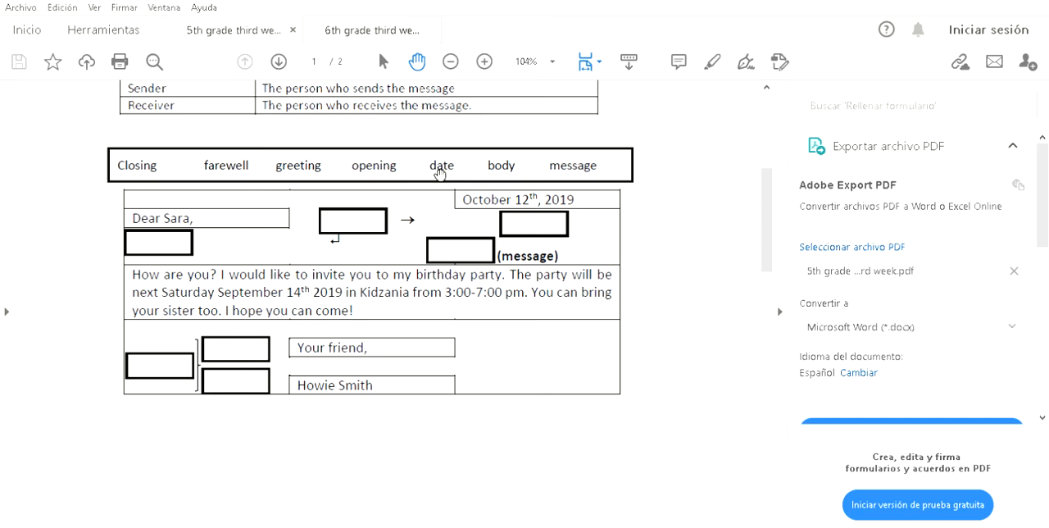
pyautogui.moveTo(493, 168)
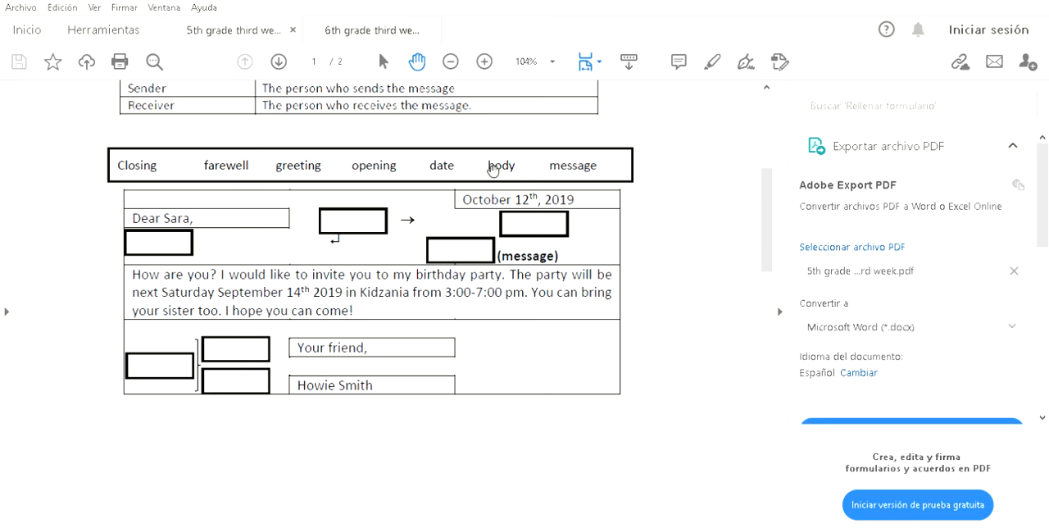
pyautogui.moveTo(602, 170)
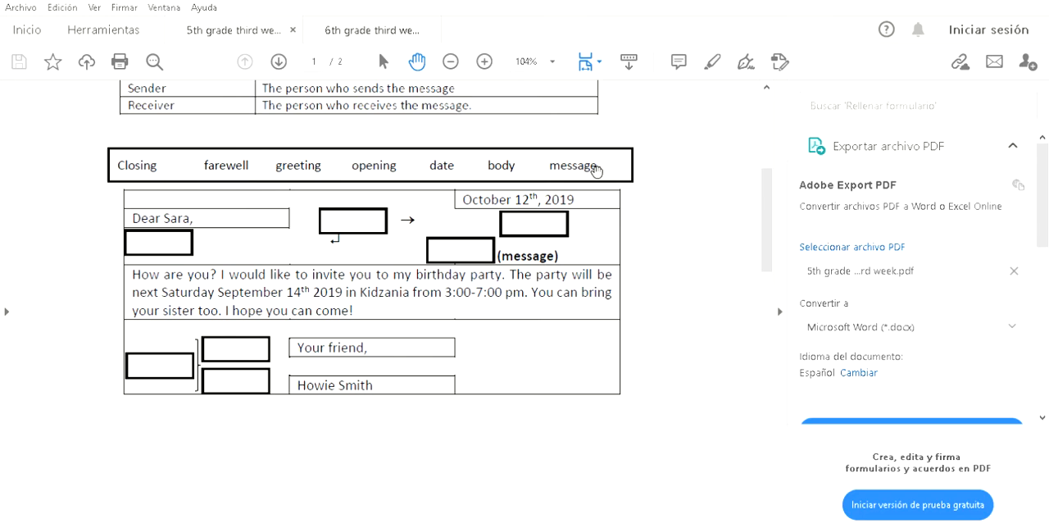
pyautogui.moveTo(247, 245)
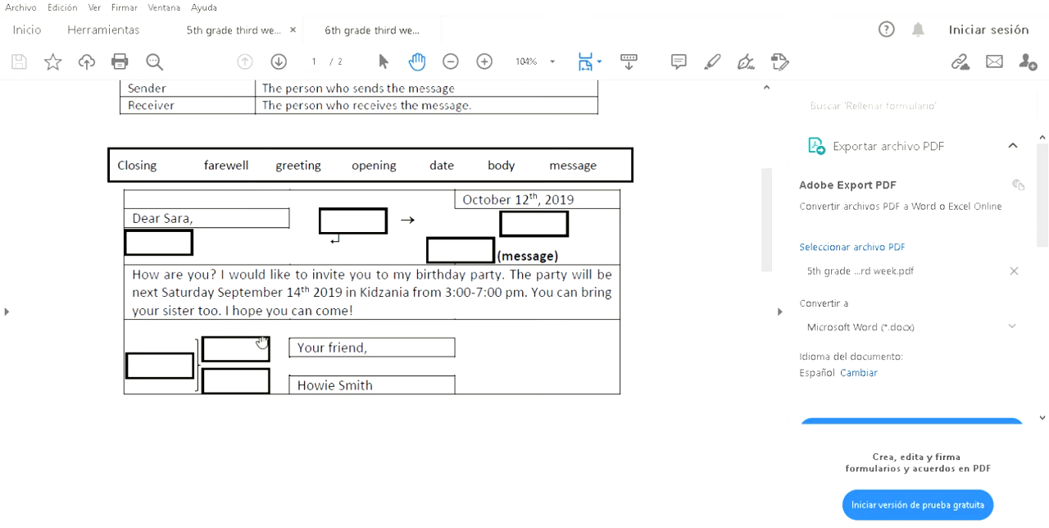
pyautogui.moveTo(528, 207)
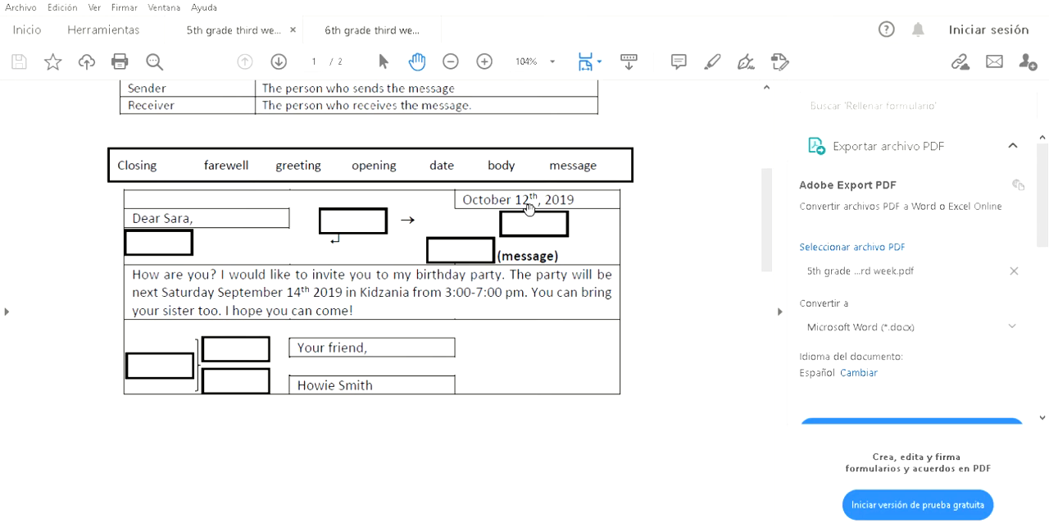
pyautogui.moveTo(526, 220)
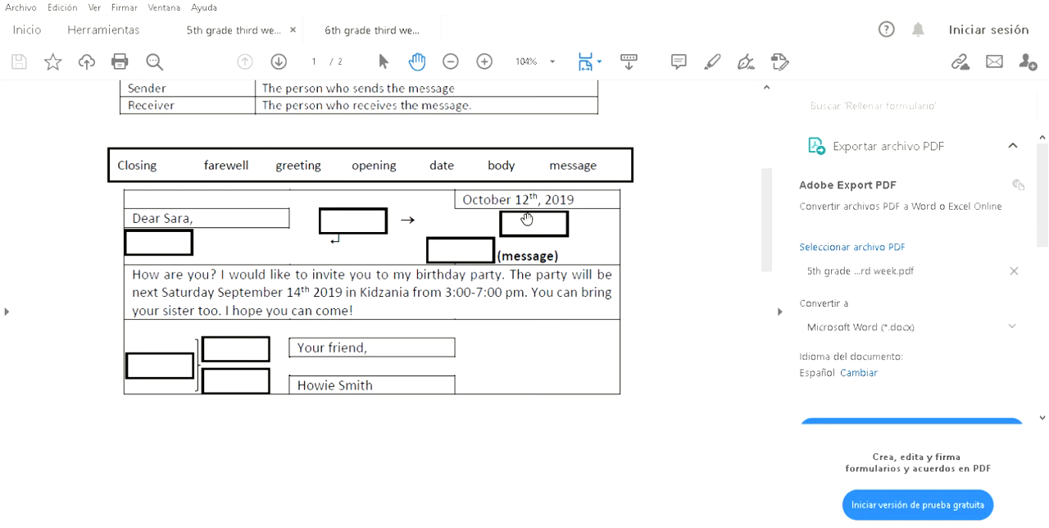
pyautogui.moveTo(512, 208)
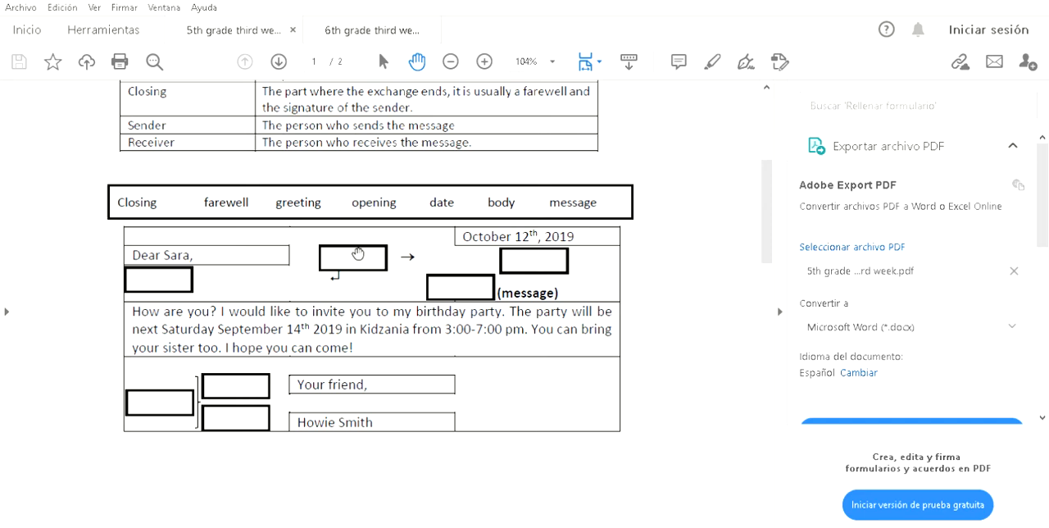
pyautogui.moveTo(358, 263)
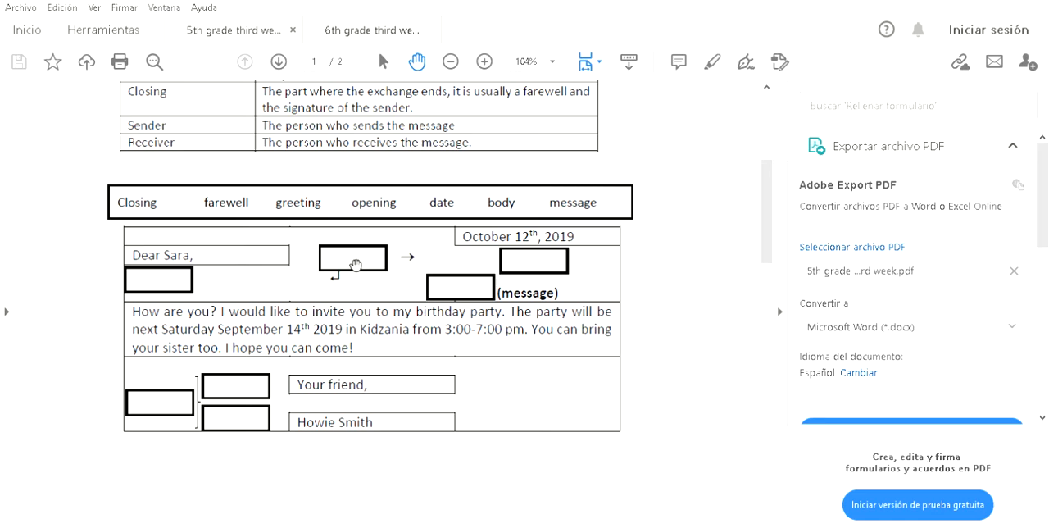
pyautogui.moveTo(209, 248)
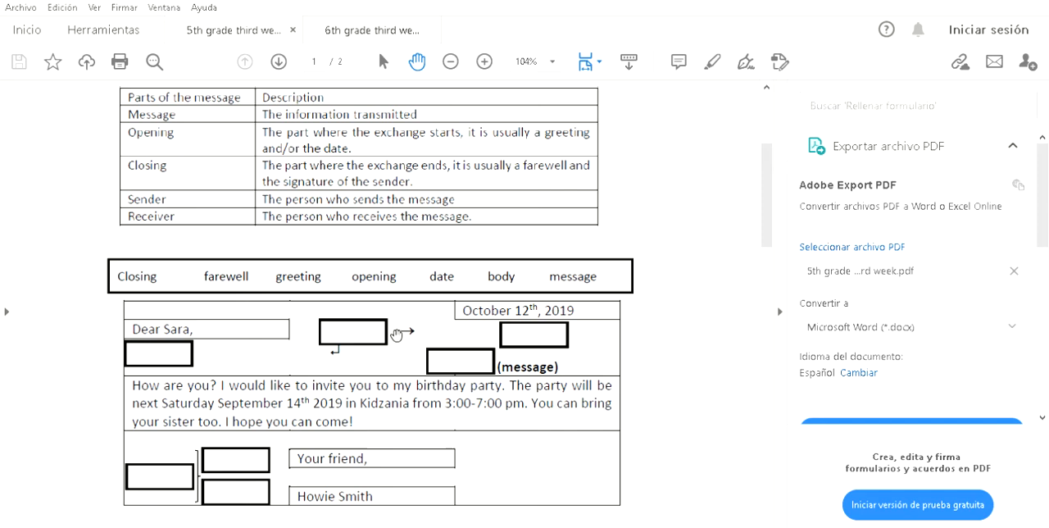
pyautogui.moveTo(540, 407)
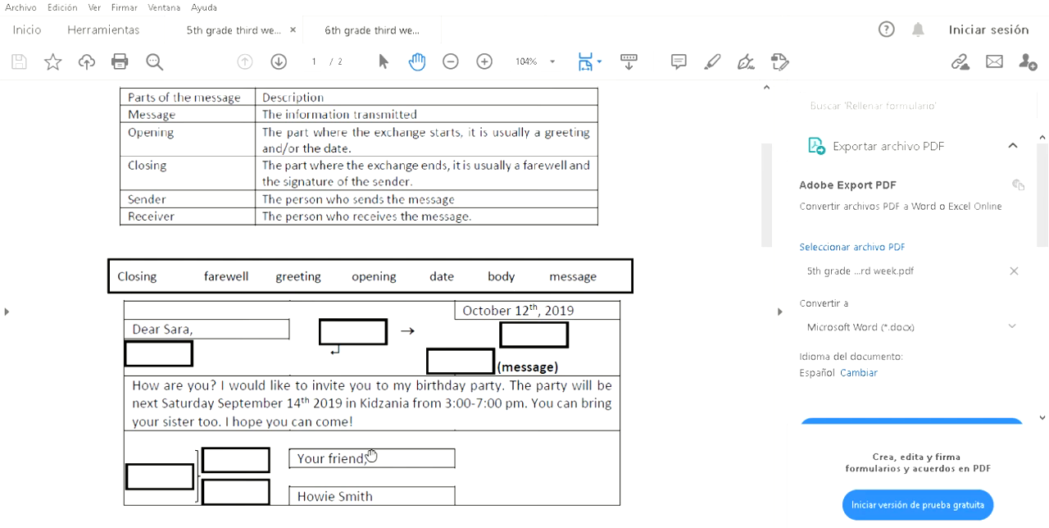
pyautogui.scroll(-3)
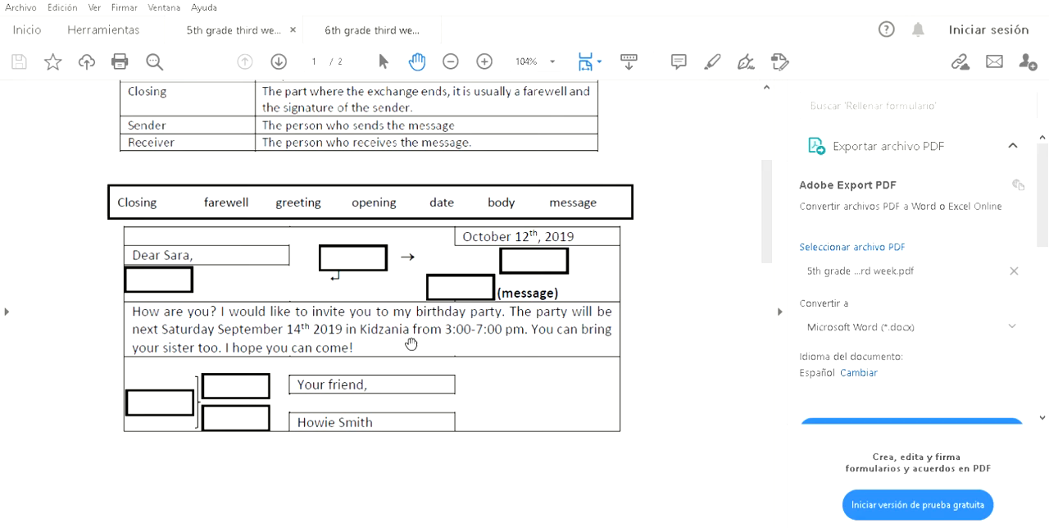
pyautogui.moveTo(301, 348)
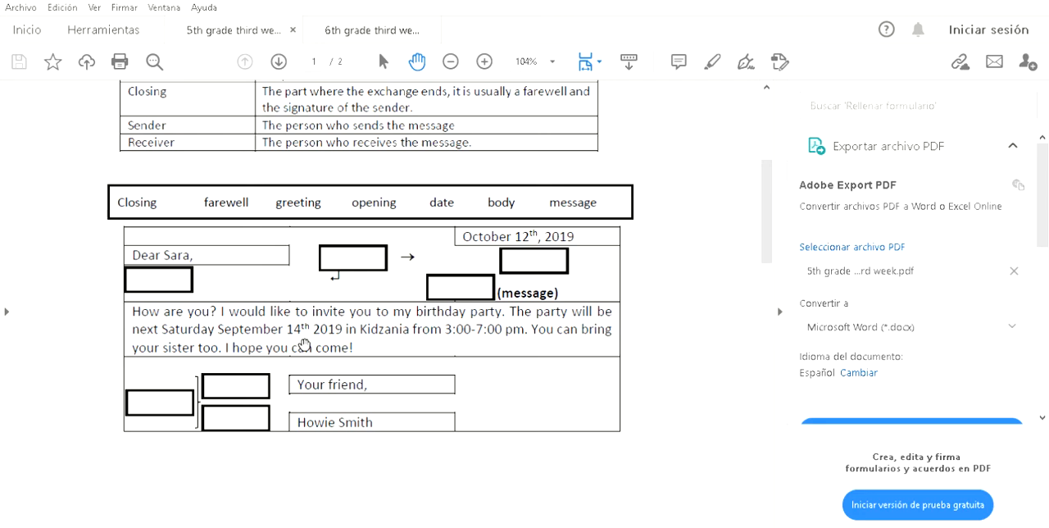
# - Go to page 2 to view Activity 5's regular and irregular verbs
pyautogui.click(278, 62)
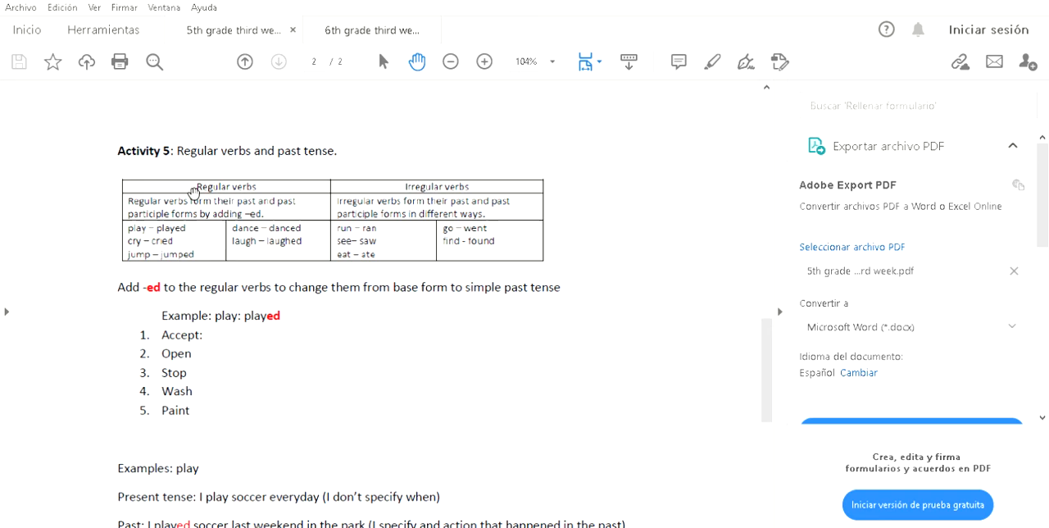
pyautogui.moveTo(206, 155)
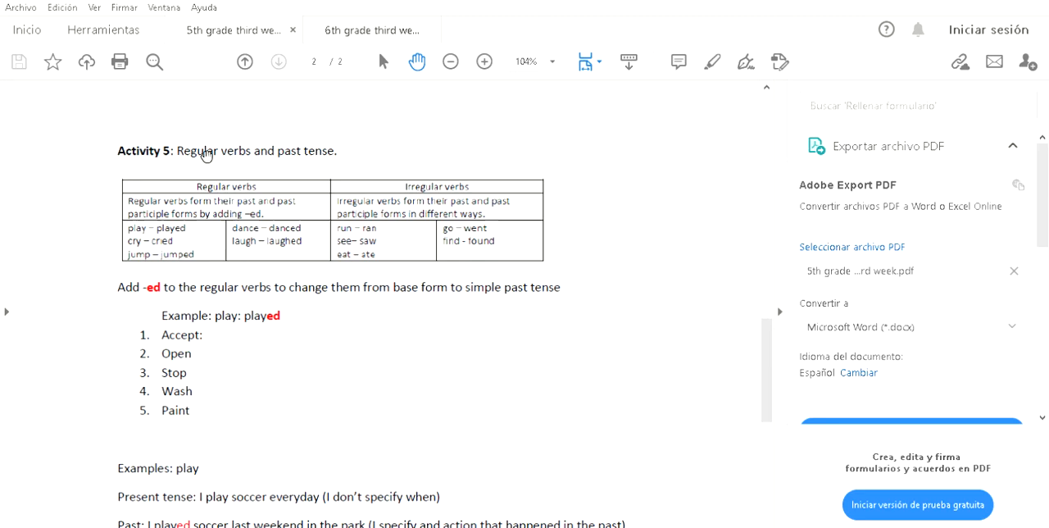
pyautogui.moveTo(512, 205)
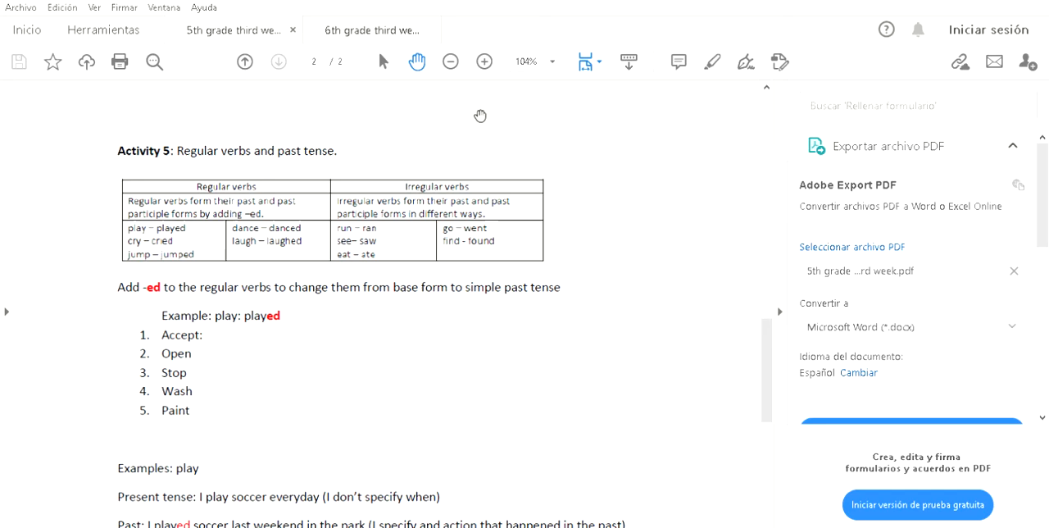
pyautogui.moveTo(560, 229)
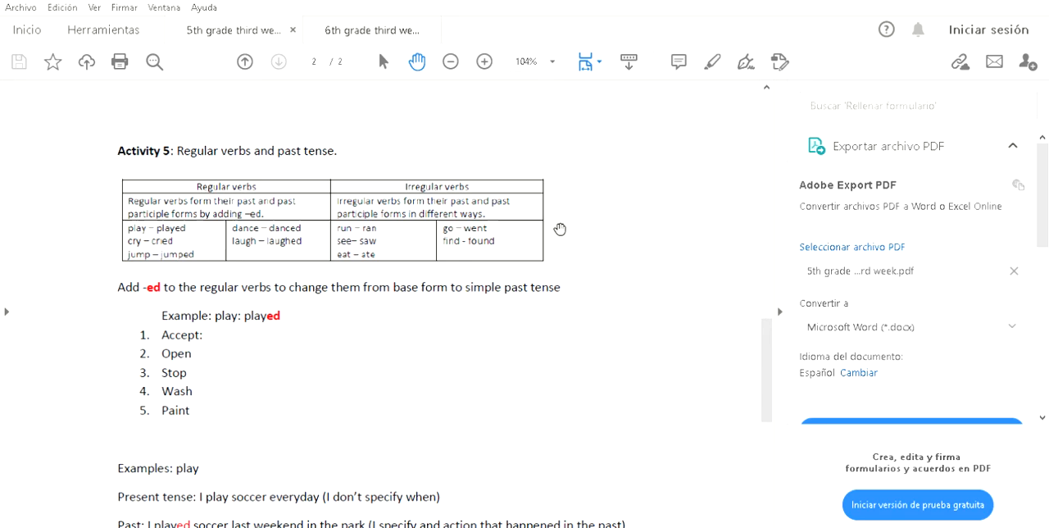
pyautogui.moveTo(528, 199)
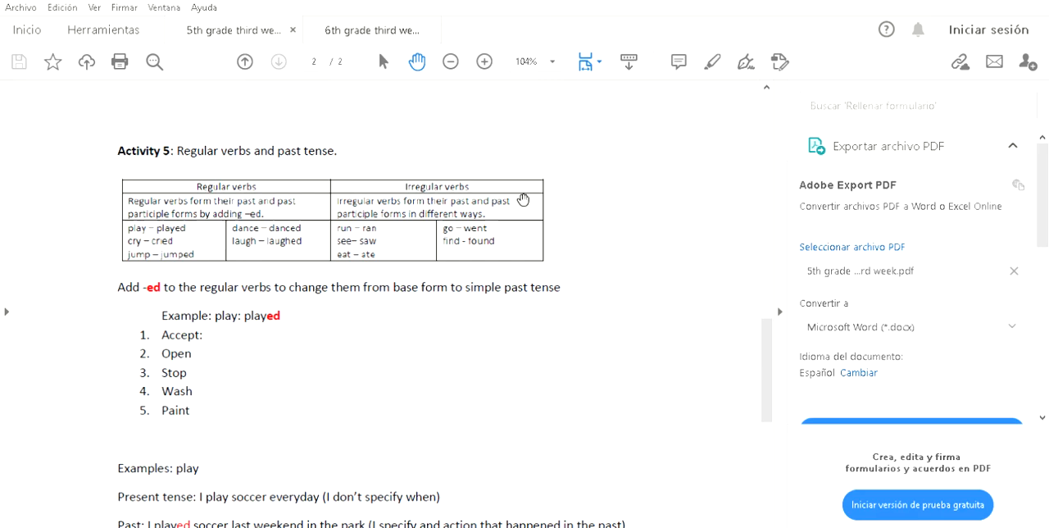
pyautogui.moveTo(404, 209)
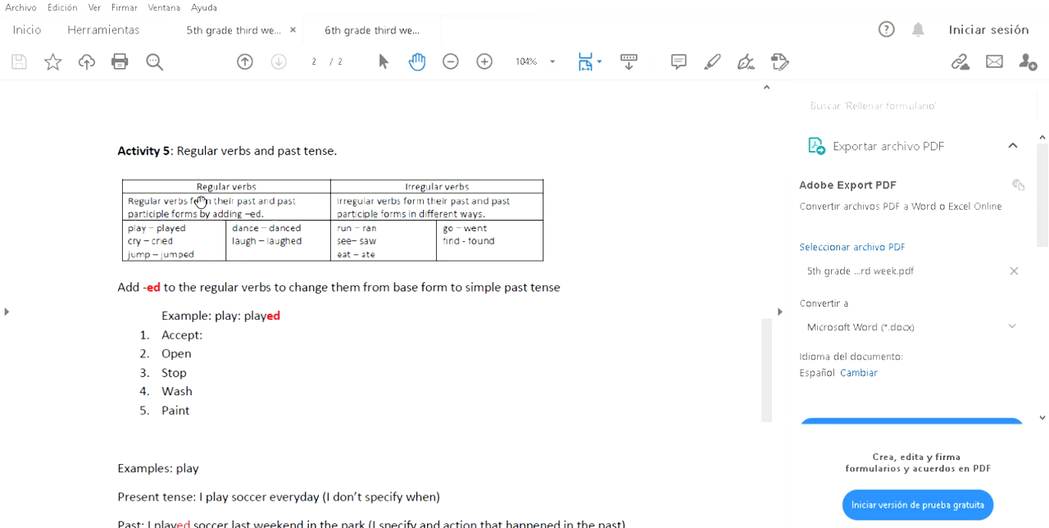
pyautogui.moveTo(299, 231)
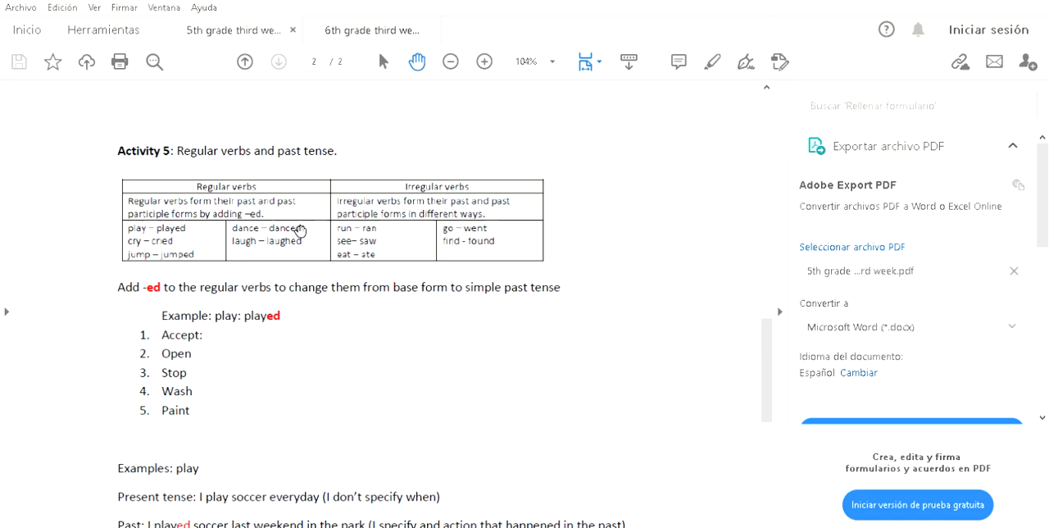
pyautogui.moveTo(267, 197)
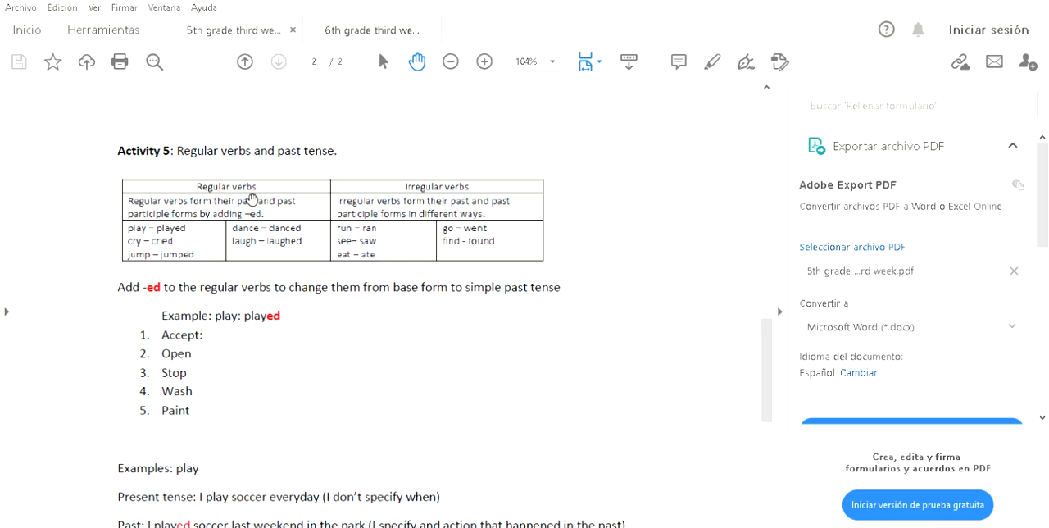
pyautogui.moveTo(261, 197)
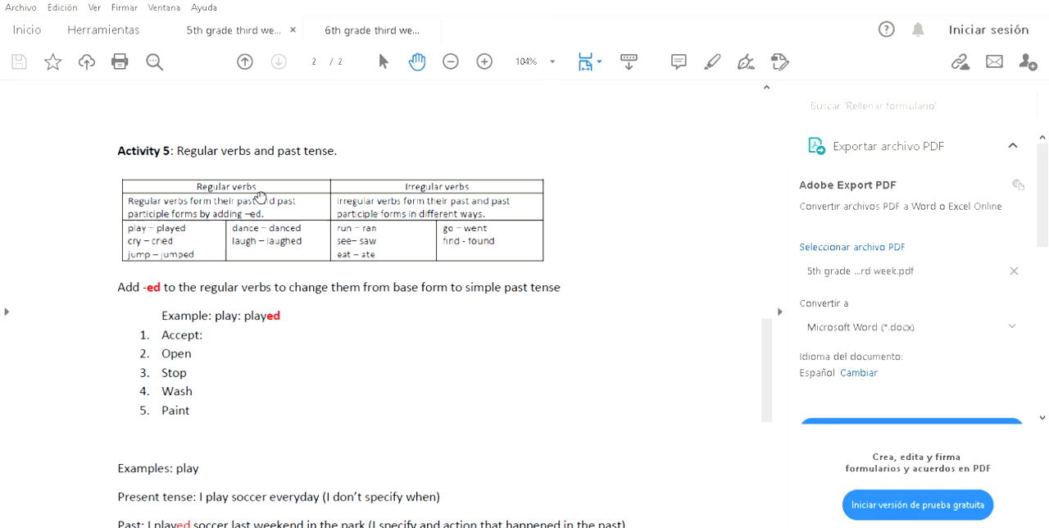
pyautogui.moveTo(146, 218)
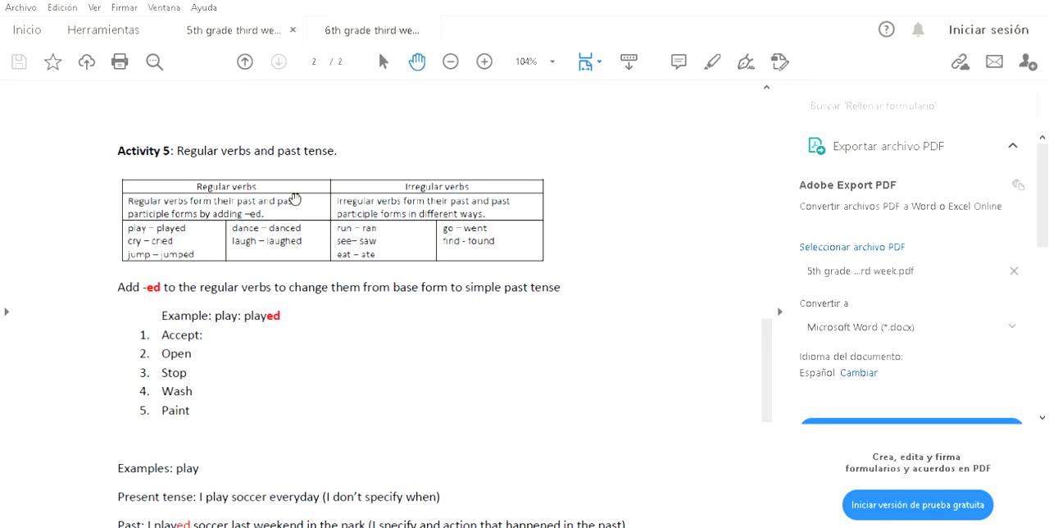
pyautogui.moveTo(307, 190)
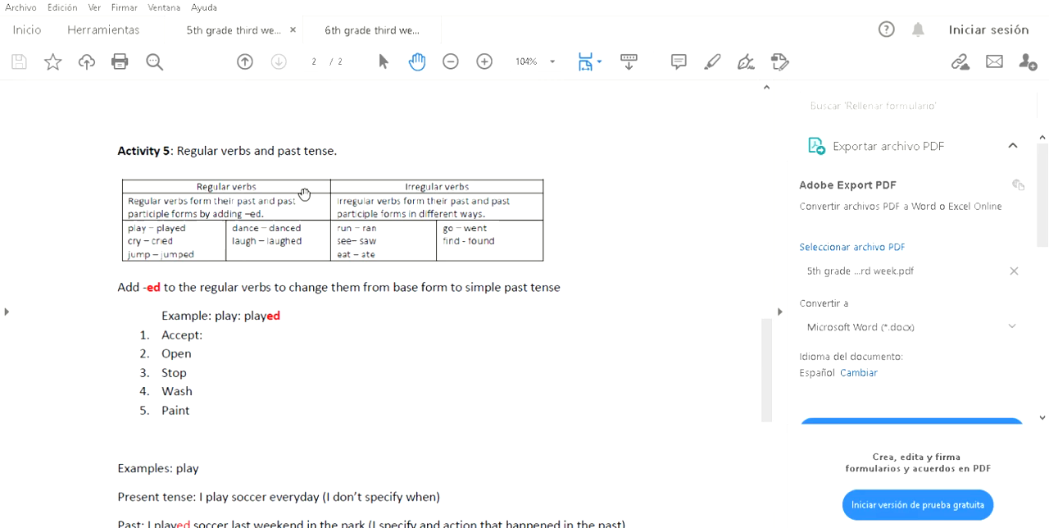
pyautogui.moveTo(119, 222)
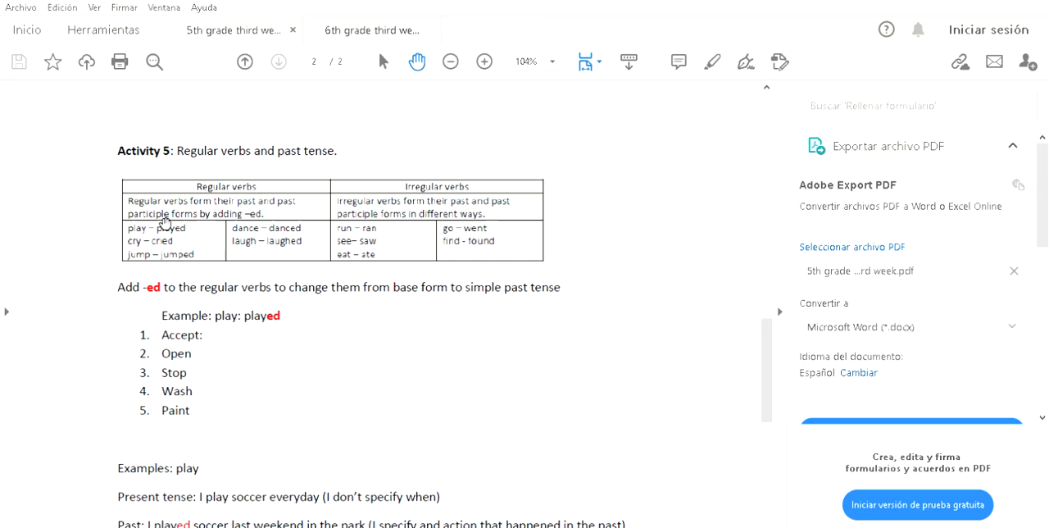
pyautogui.moveTo(137, 241)
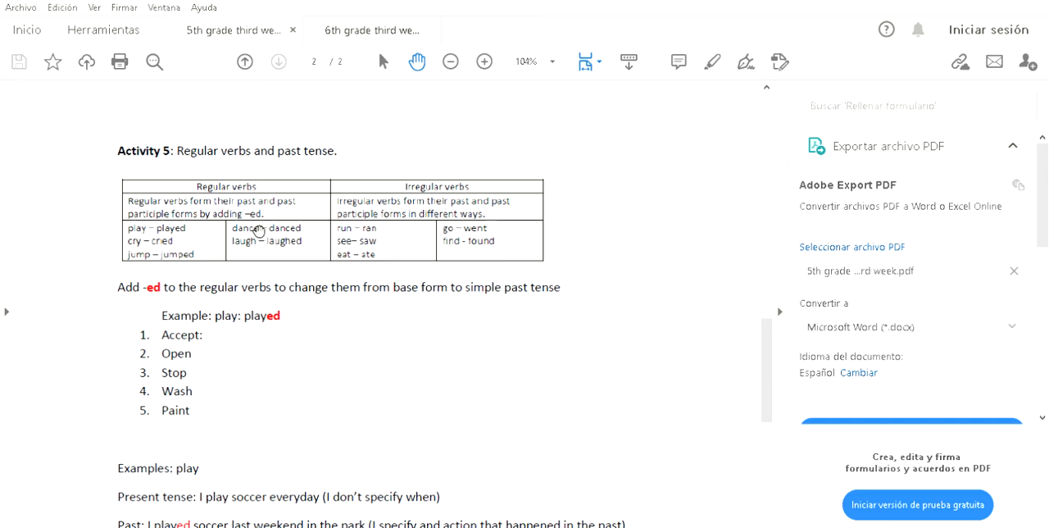
pyautogui.moveTo(293, 245)
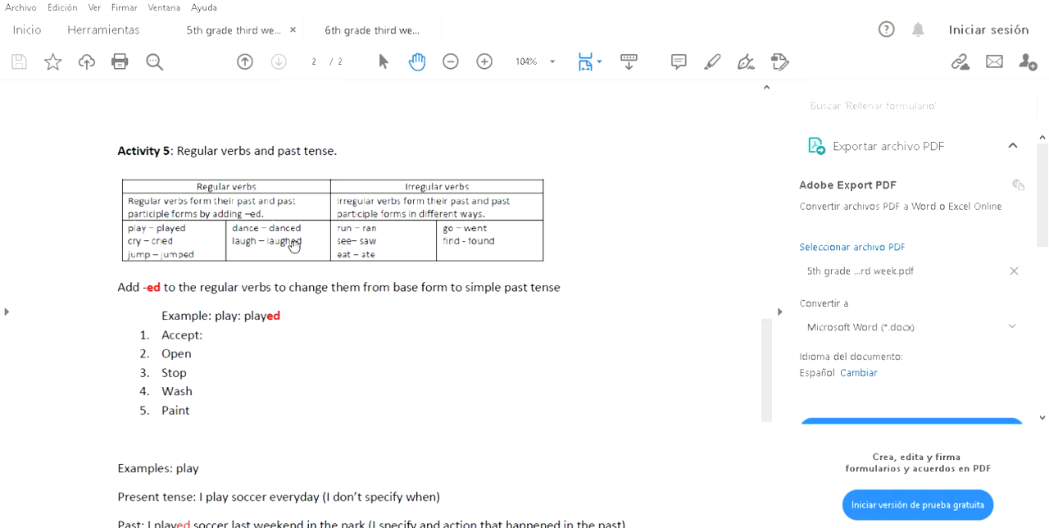
pyautogui.moveTo(269, 209)
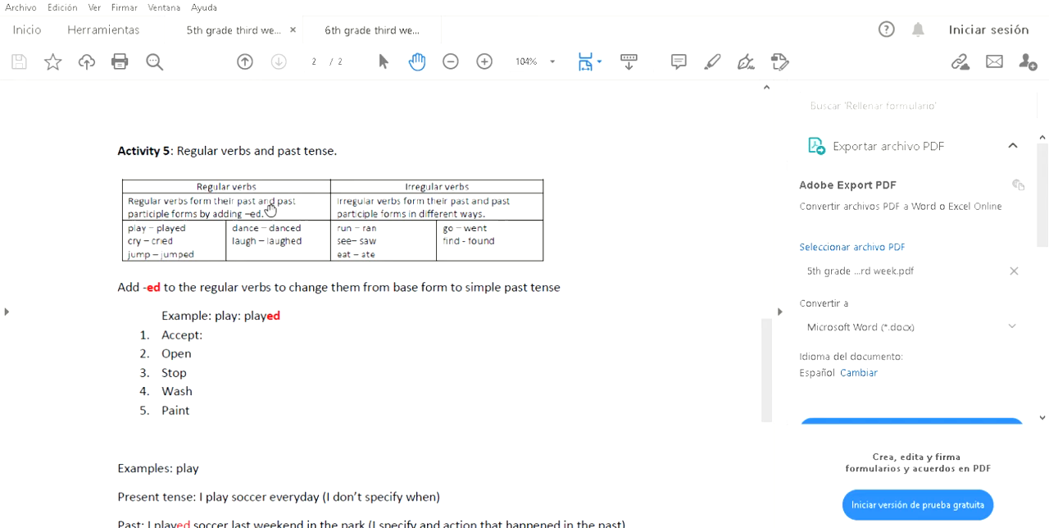
pyautogui.moveTo(244, 274)
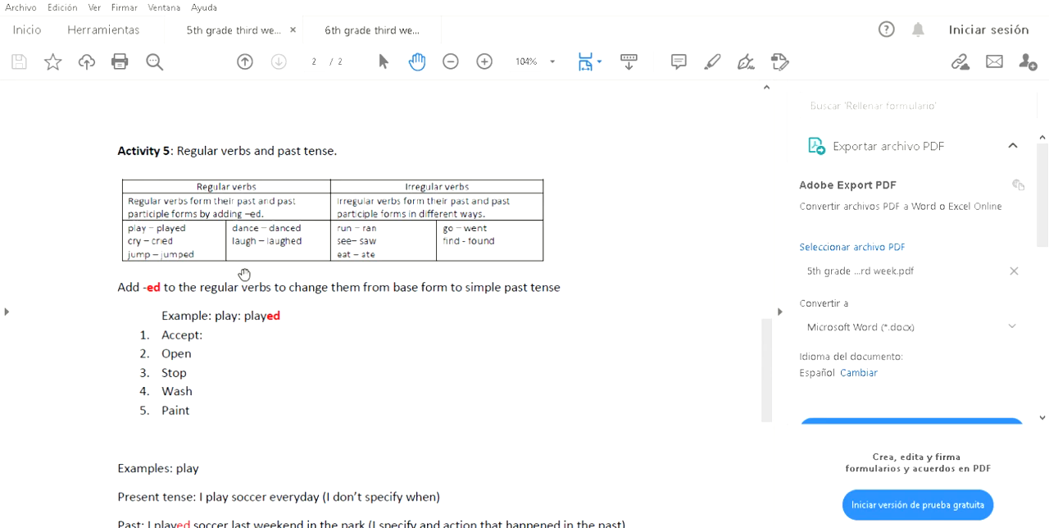
pyautogui.moveTo(272, 181)
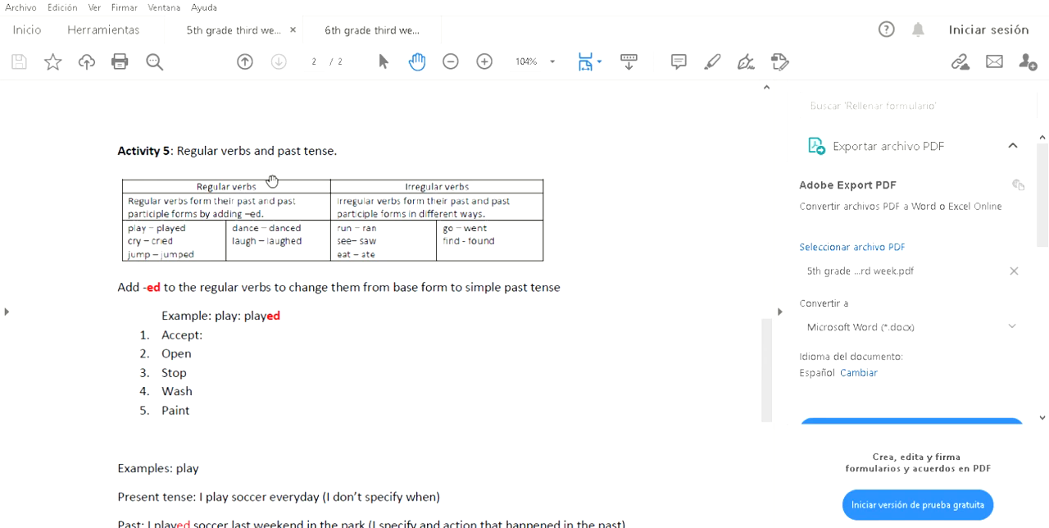
pyautogui.moveTo(194, 255)
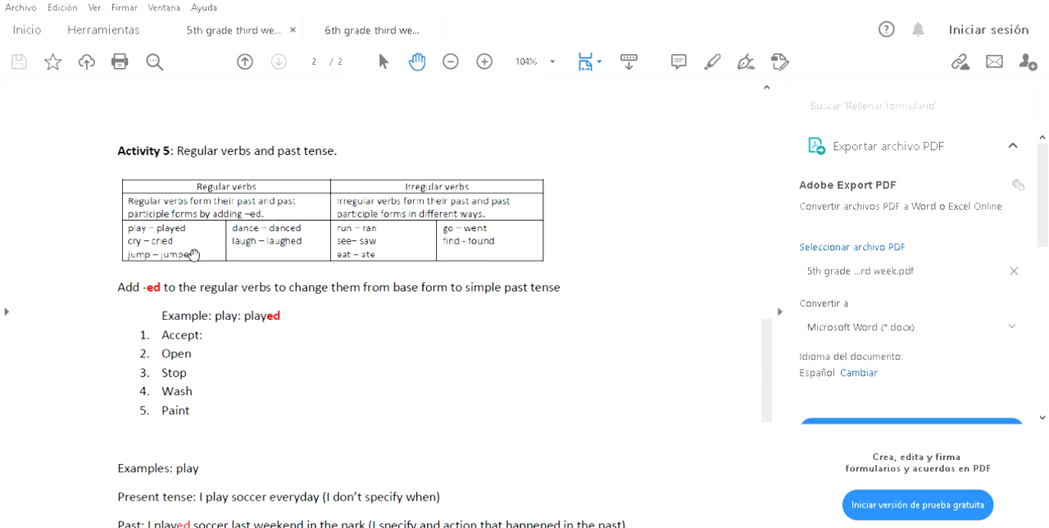
pyautogui.moveTo(270, 252)
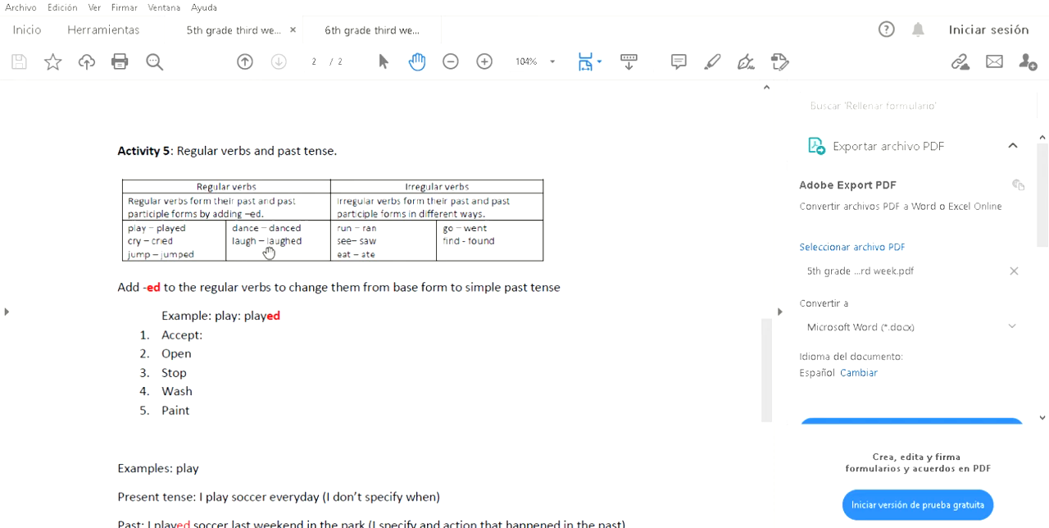
pyautogui.scroll(-3)
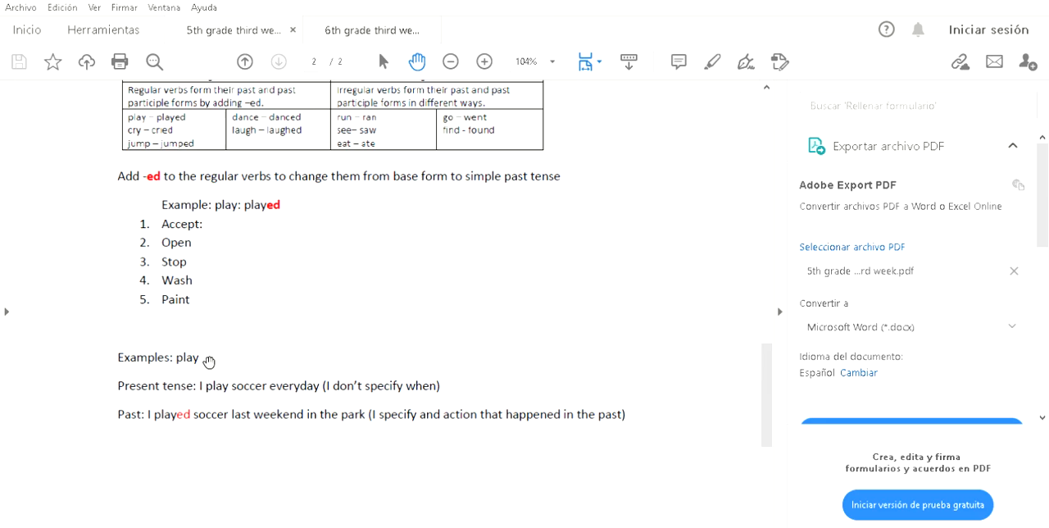
pyautogui.scroll(-3)
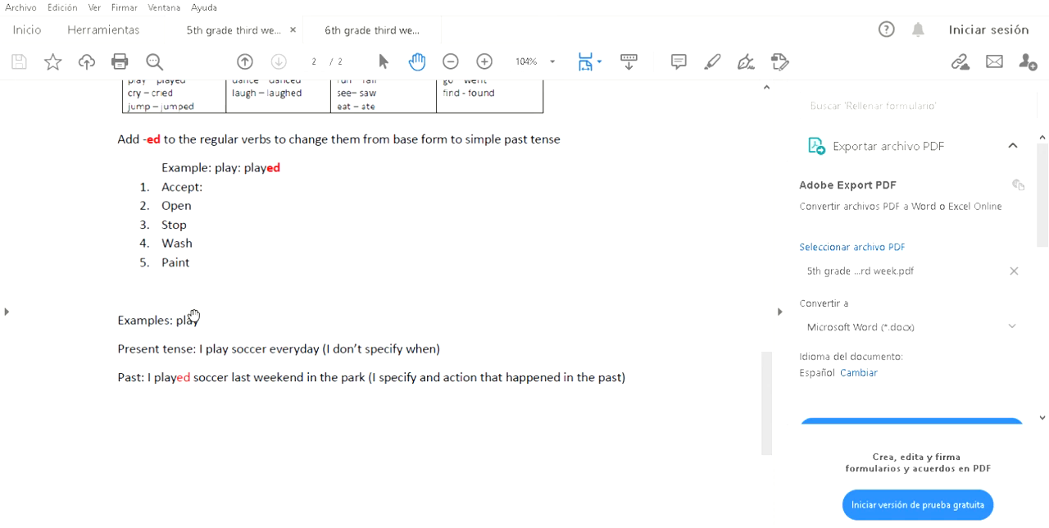
pyautogui.moveTo(265, 351)
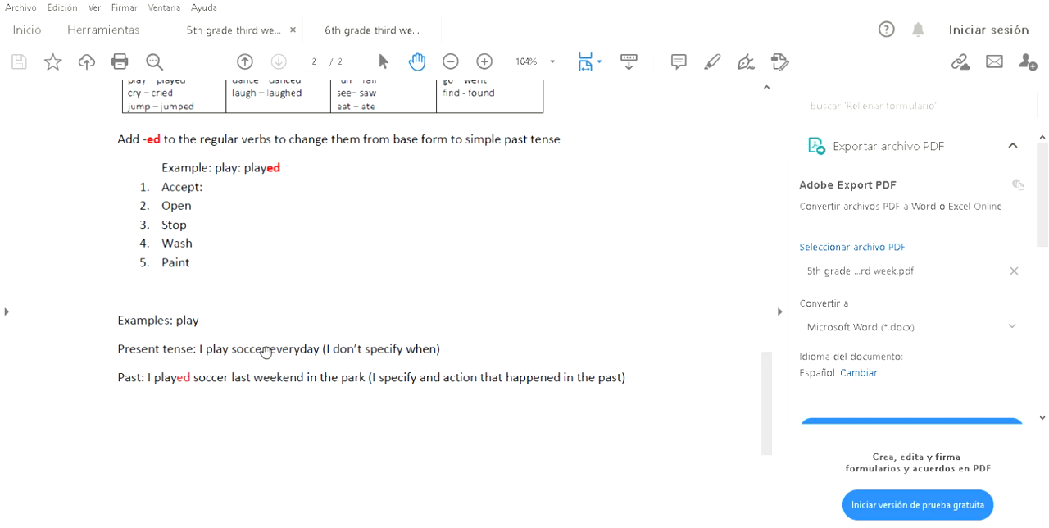
pyautogui.moveTo(344, 368)
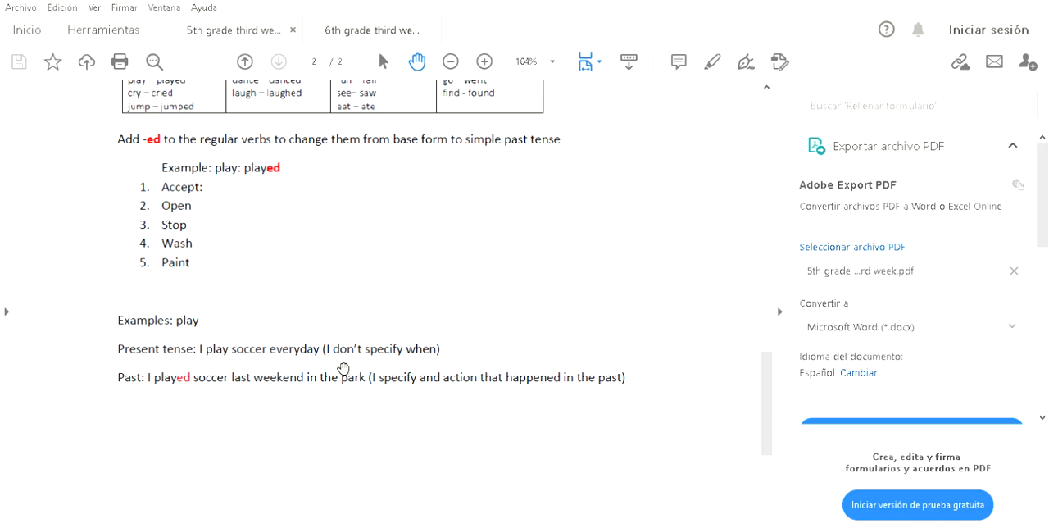
pyautogui.moveTo(385, 344)
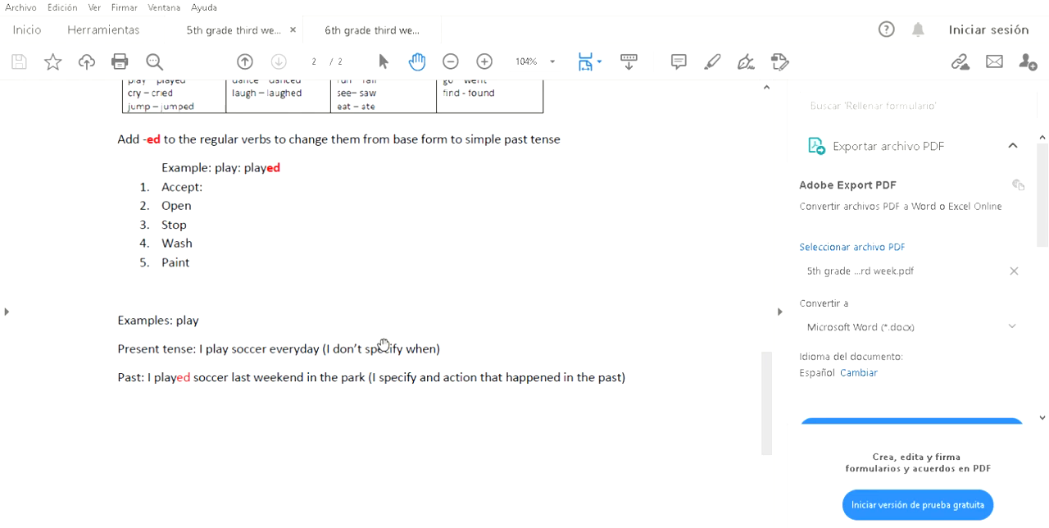
pyautogui.moveTo(439, 346)
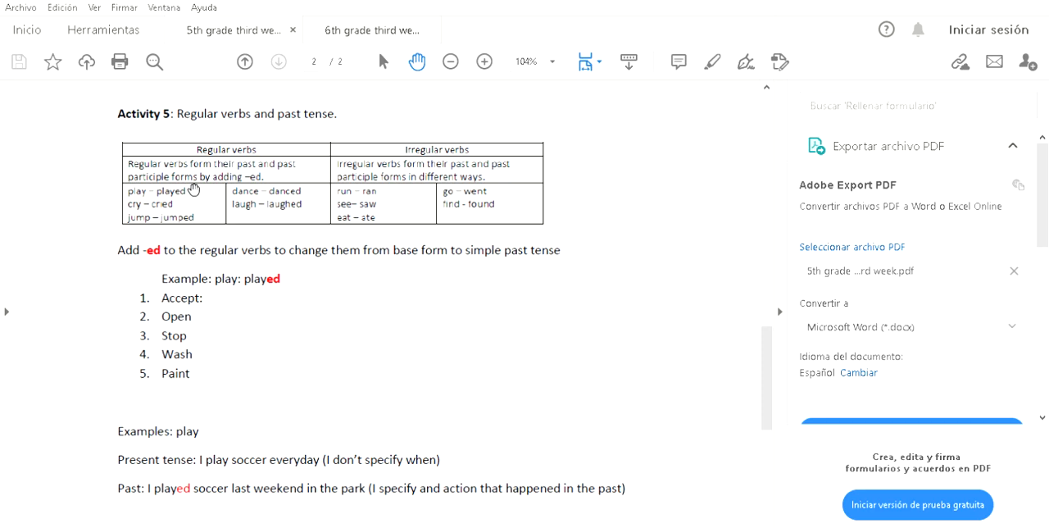
pyautogui.scroll(-3)
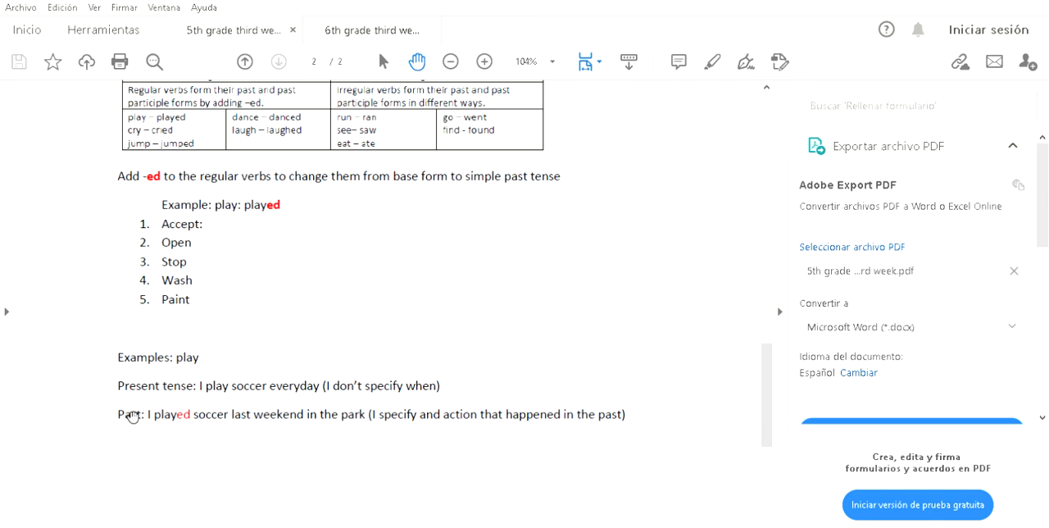
pyautogui.moveTo(158, 174)
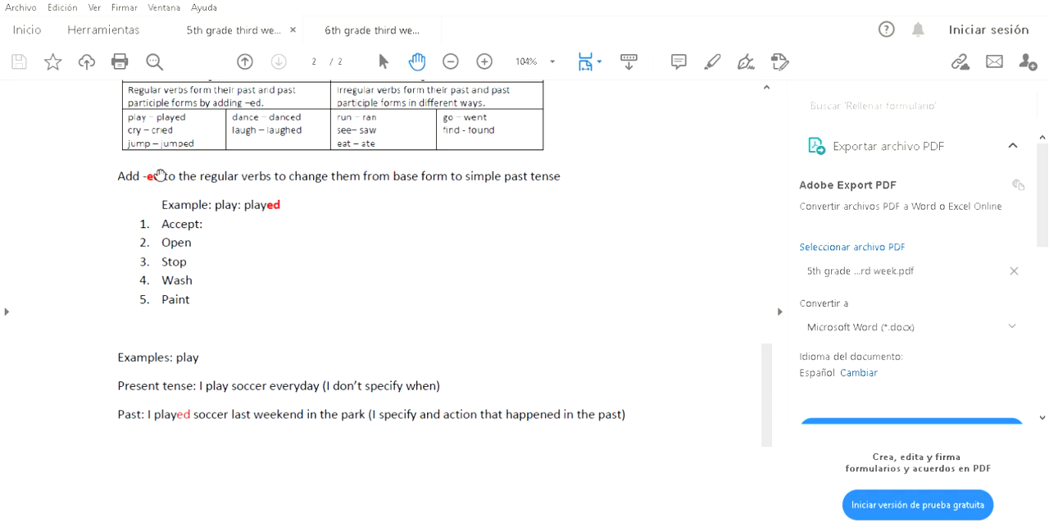
pyautogui.moveTo(201, 412)
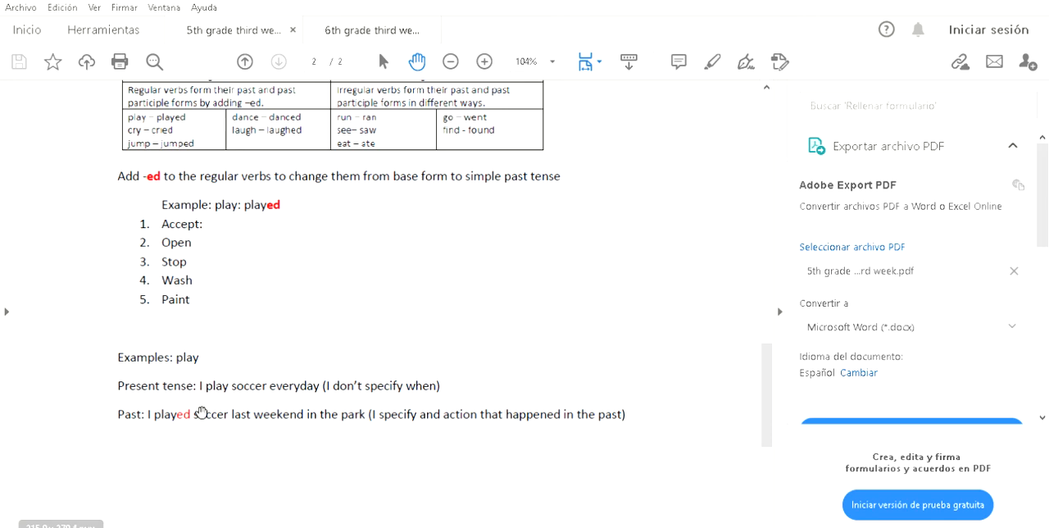
pyautogui.moveTo(237, 414)
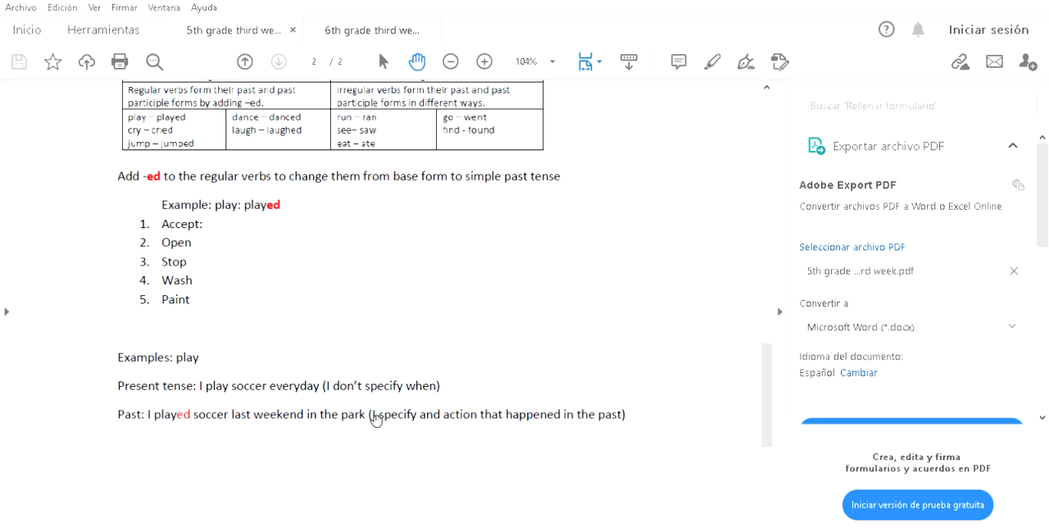
pyautogui.moveTo(380, 425)
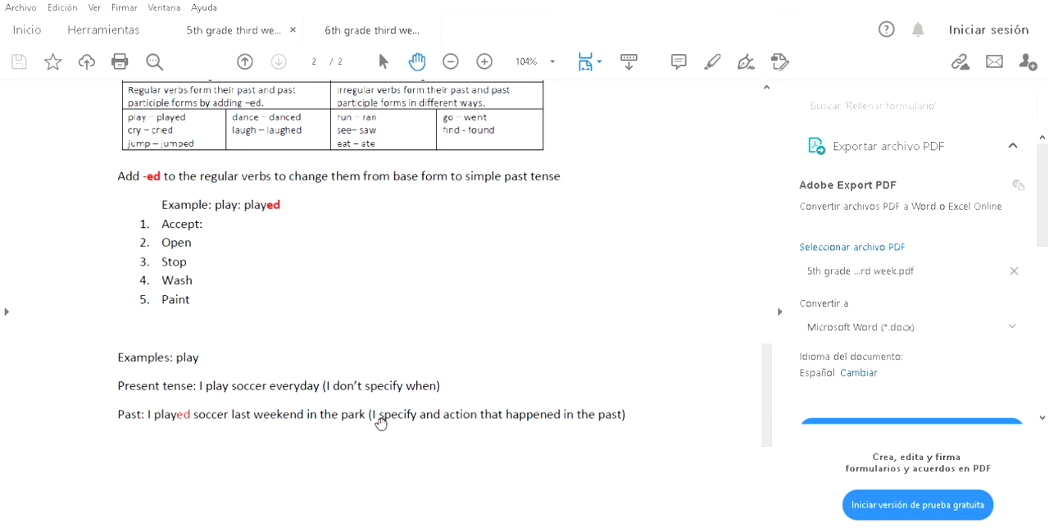
pyautogui.moveTo(587, 327)
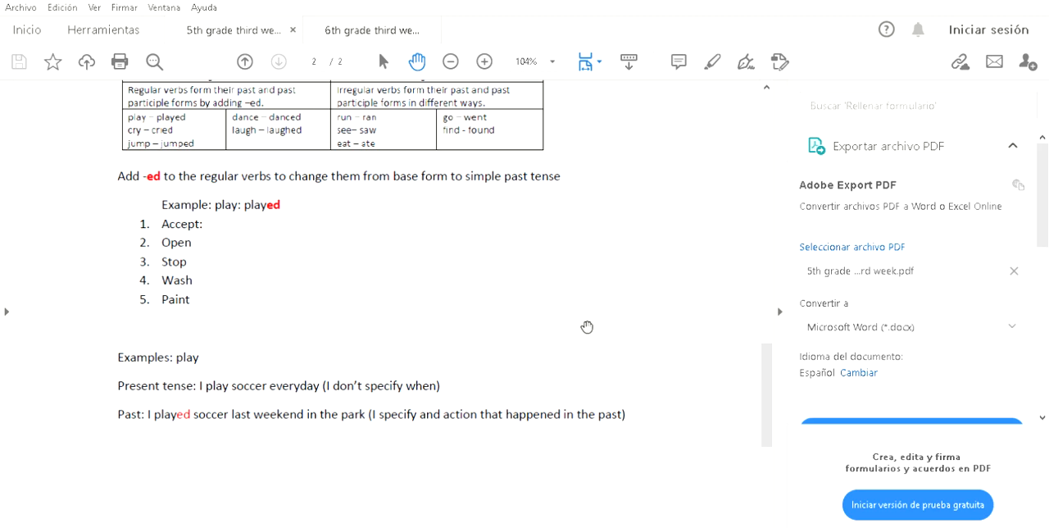
pyautogui.moveTo(282, 417)
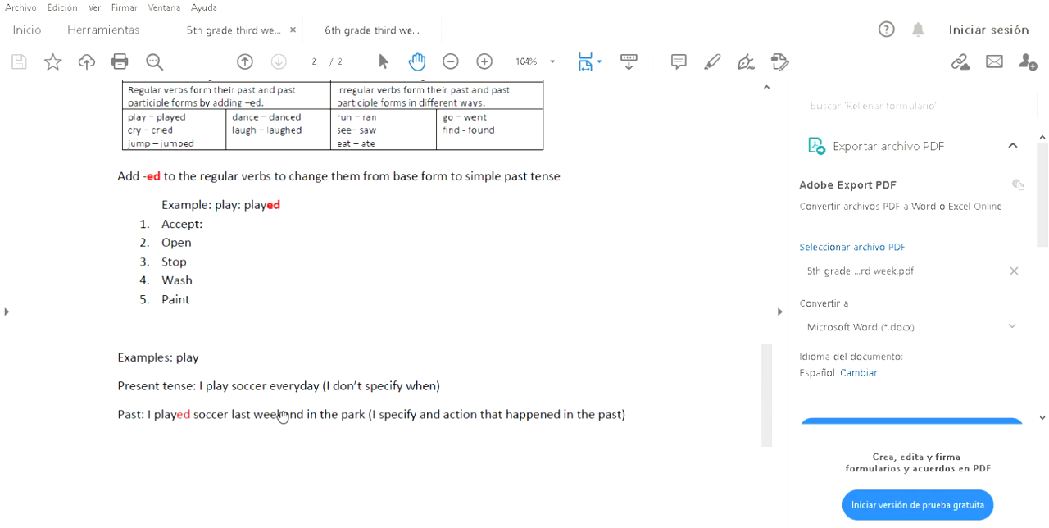
pyautogui.moveTo(178, 413)
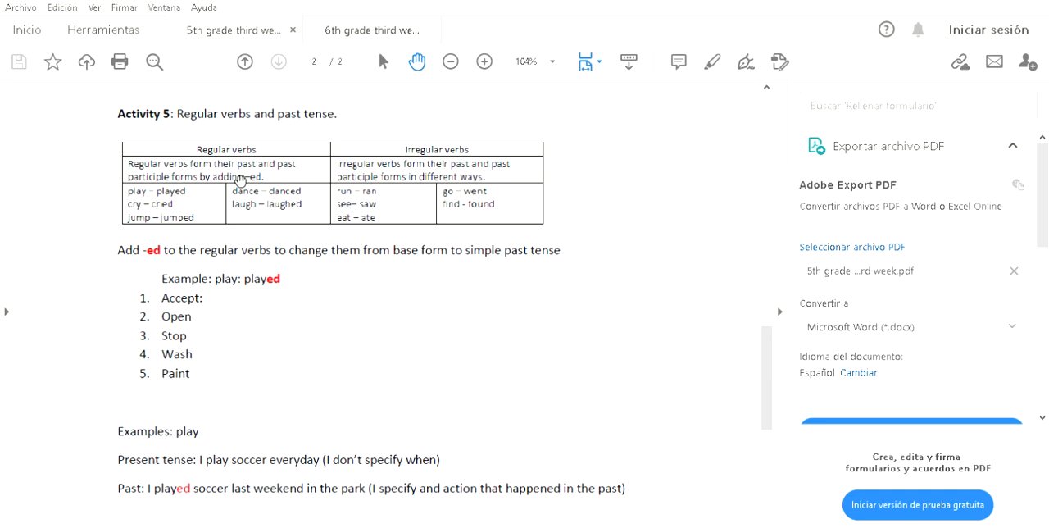
pyautogui.moveTo(191, 190)
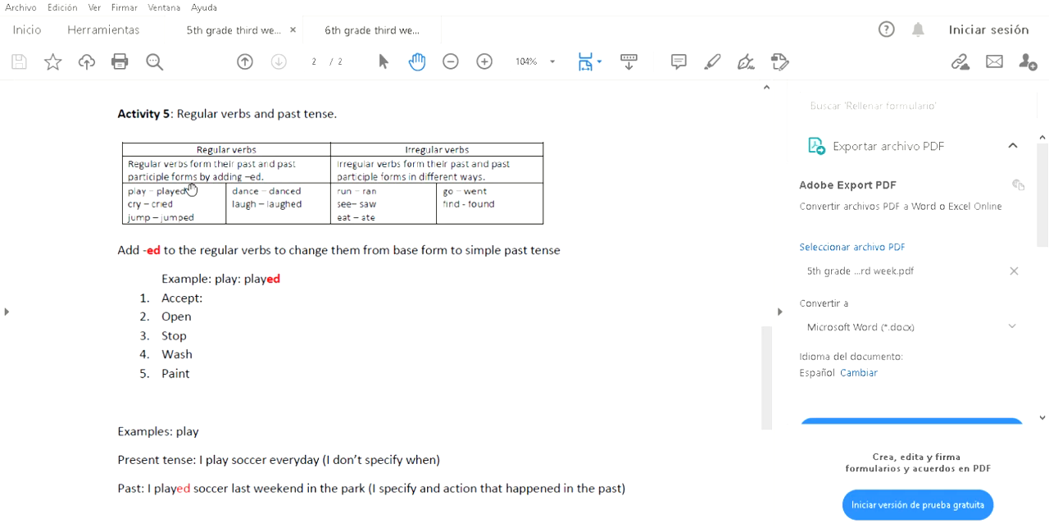
pyautogui.moveTo(207, 236)
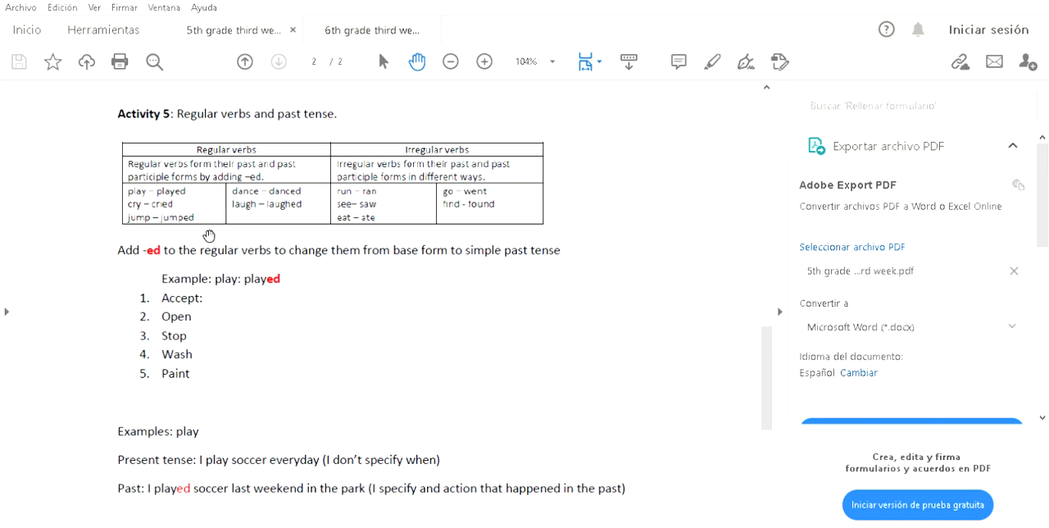
pyautogui.moveTo(197, 222)
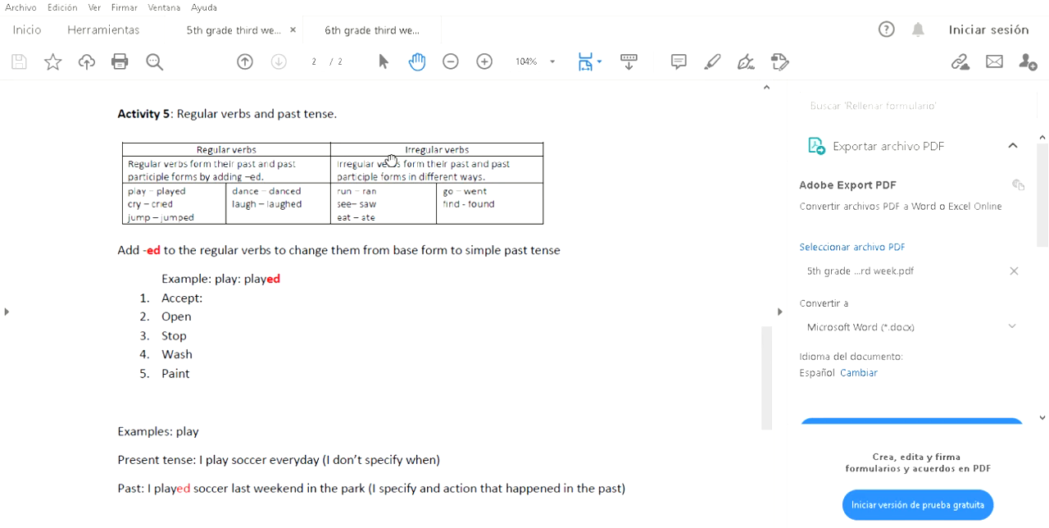
pyautogui.moveTo(503, 174)
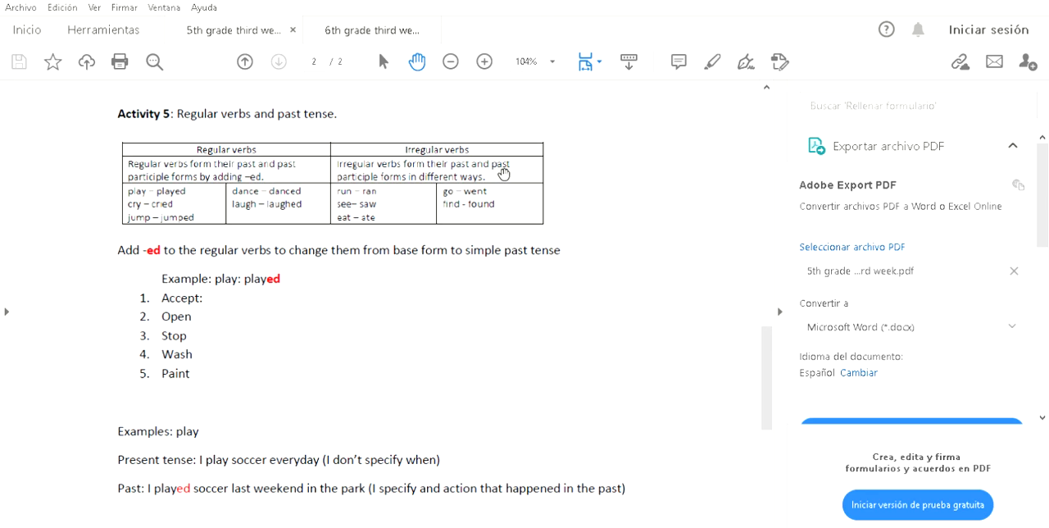
pyautogui.moveTo(523, 180)
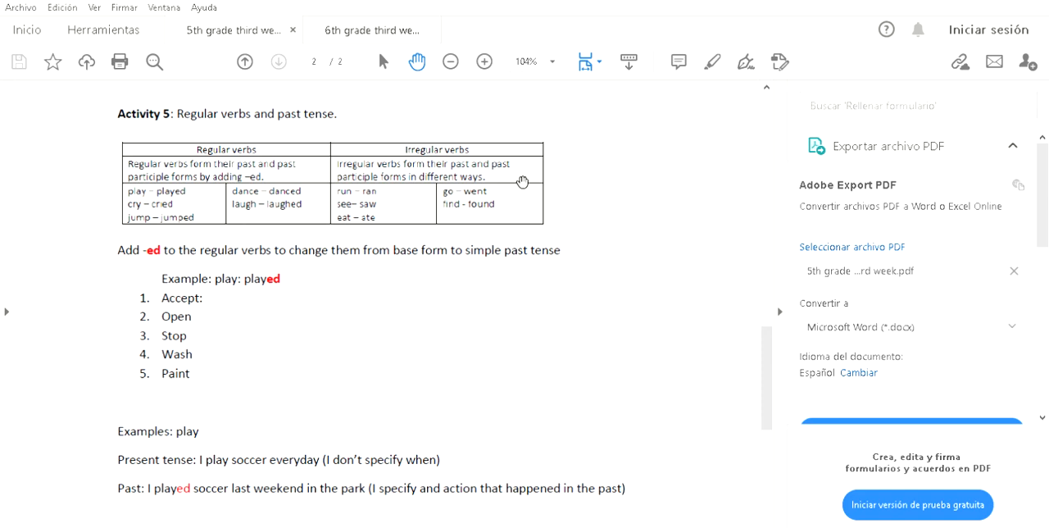
pyautogui.moveTo(395, 236)
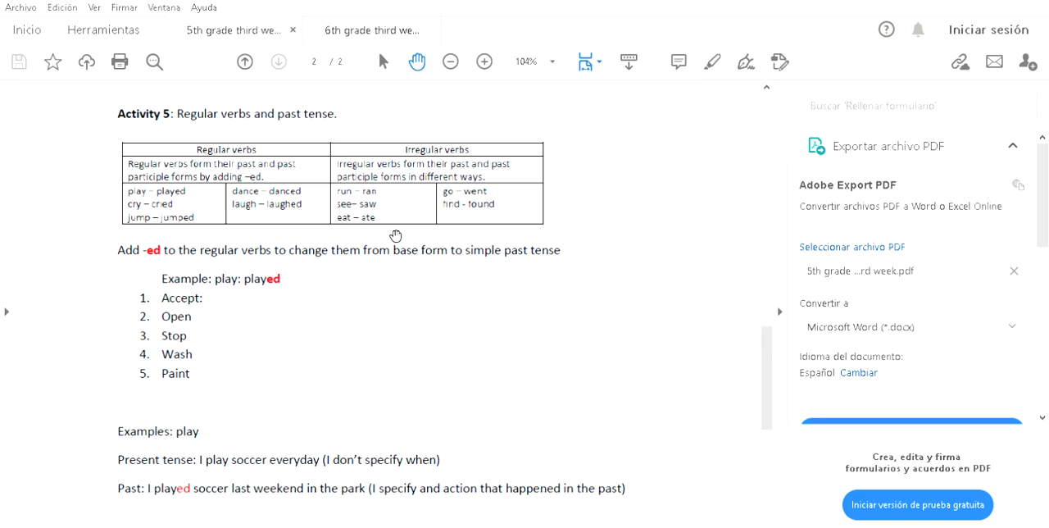
pyautogui.moveTo(359, 217)
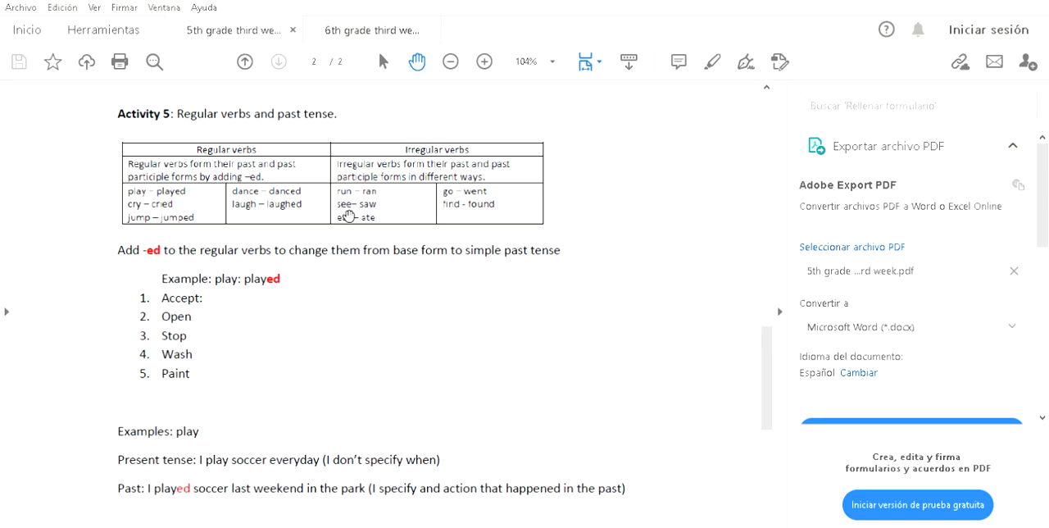
pyautogui.moveTo(415, 176)
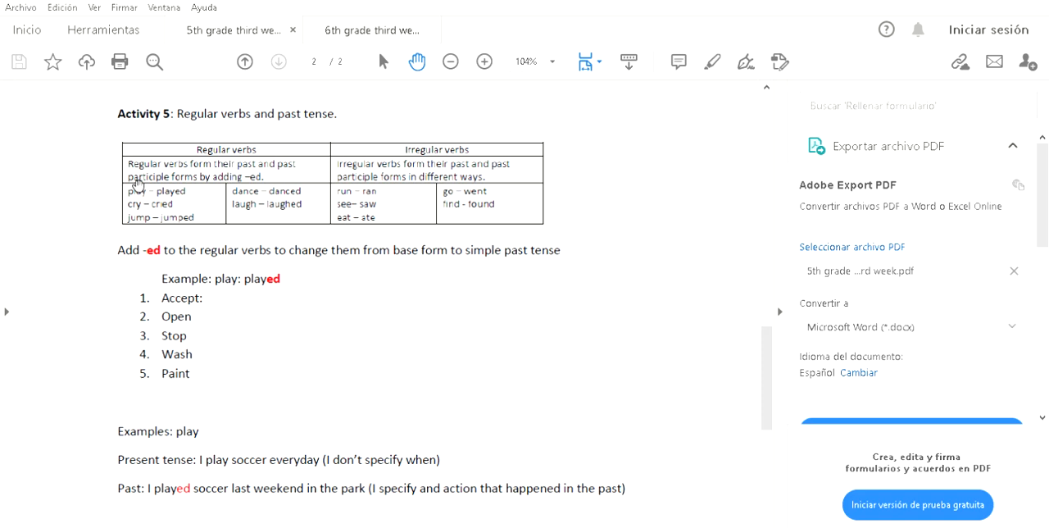
pyautogui.moveTo(261, 206)
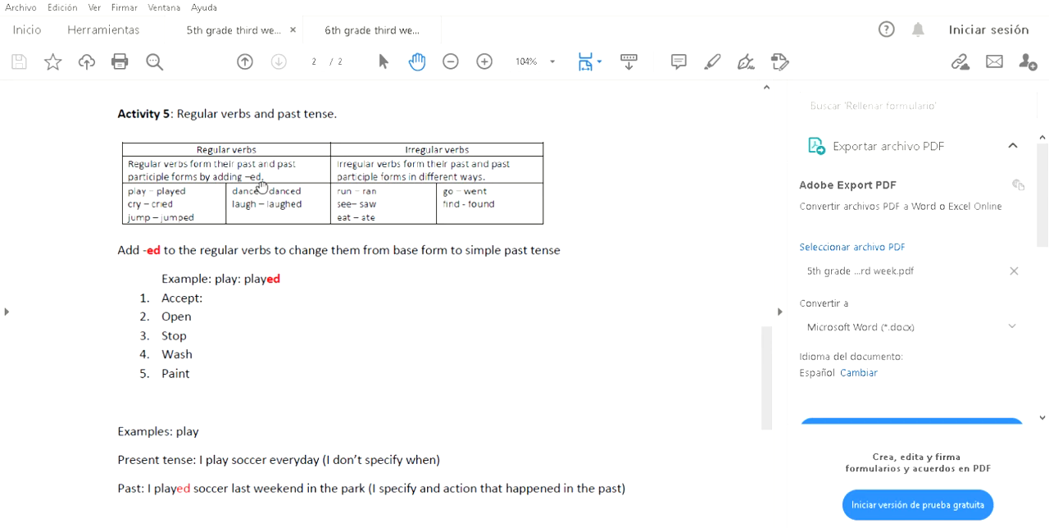
pyautogui.moveTo(167, 225)
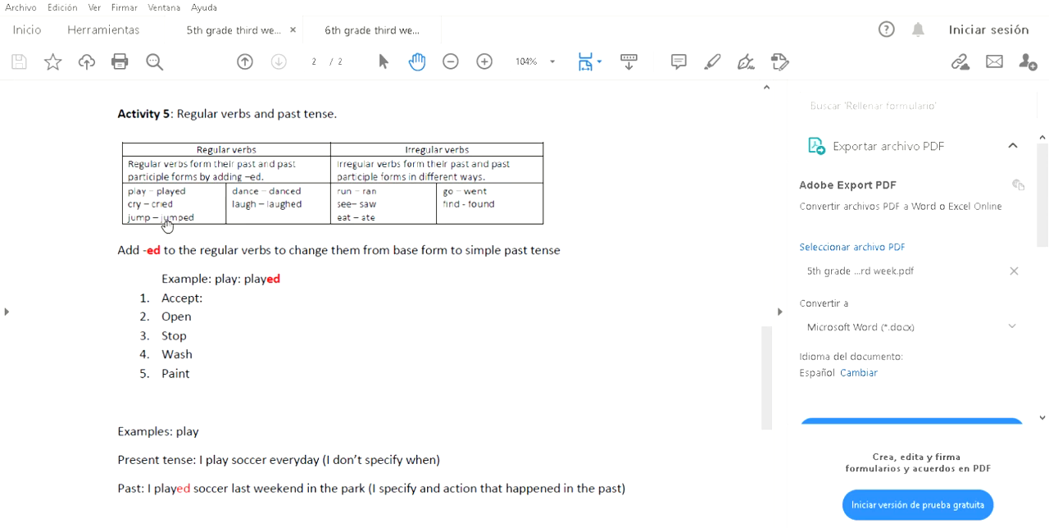
pyautogui.moveTo(362, 188)
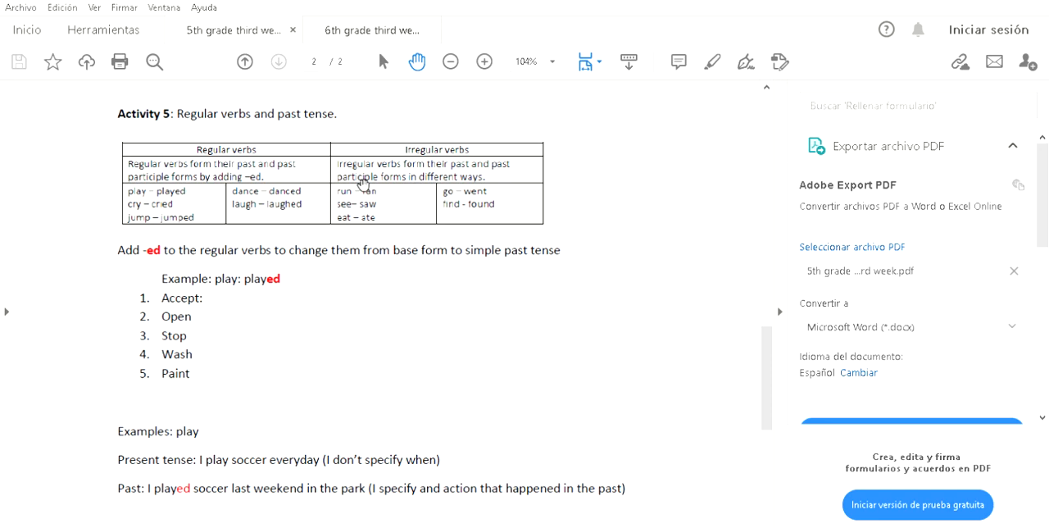
pyautogui.moveTo(386, 189)
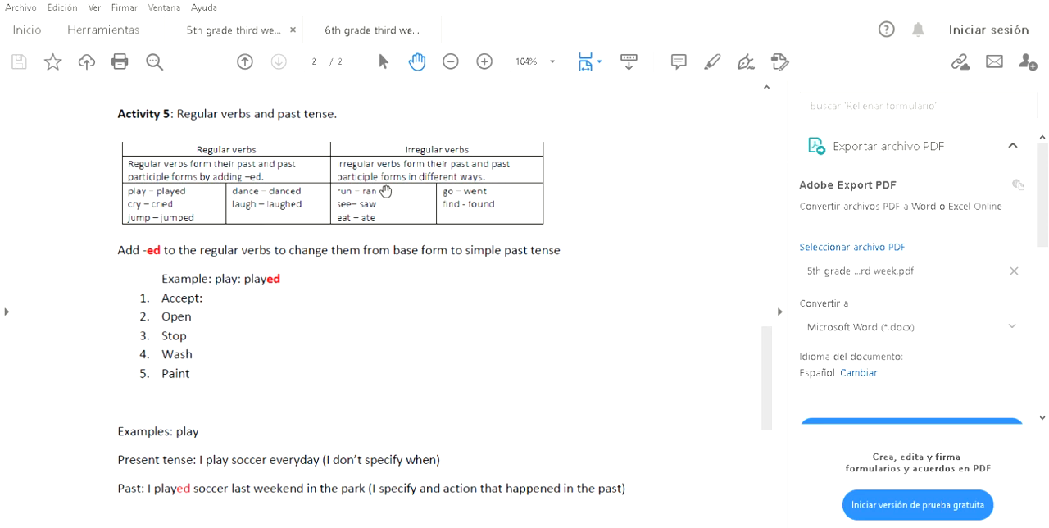
pyautogui.moveTo(522, 156)
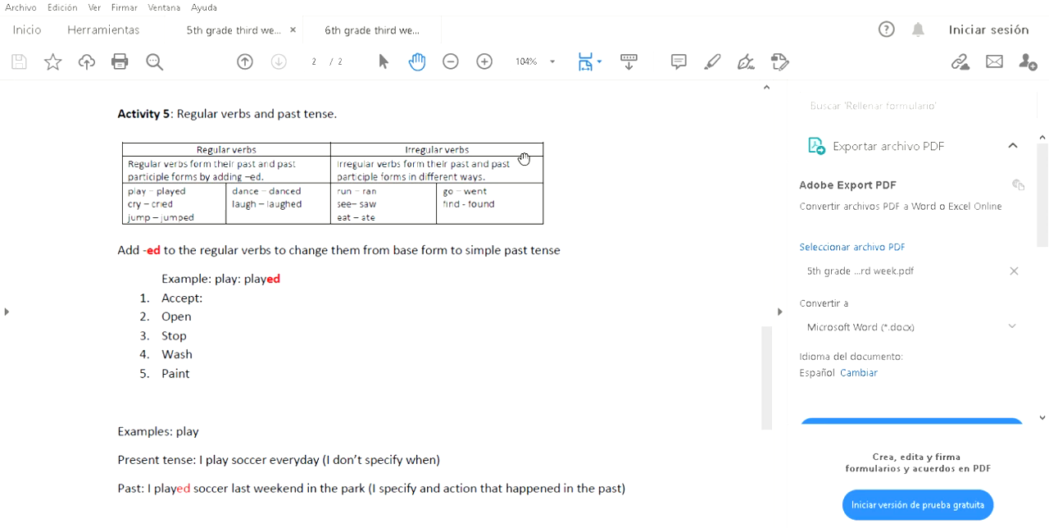
pyautogui.scroll(-3)
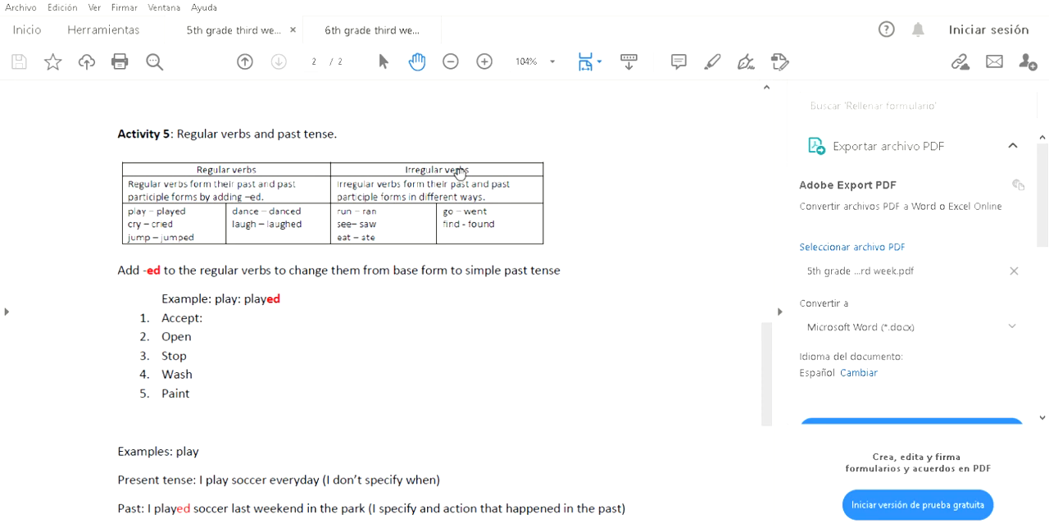
pyautogui.moveTo(182, 271)
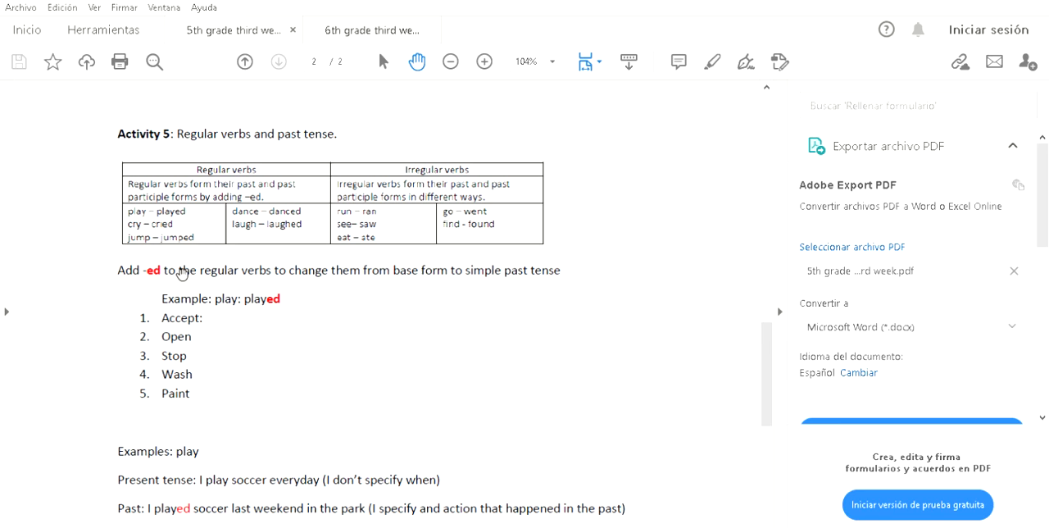
pyautogui.moveTo(139, 271)
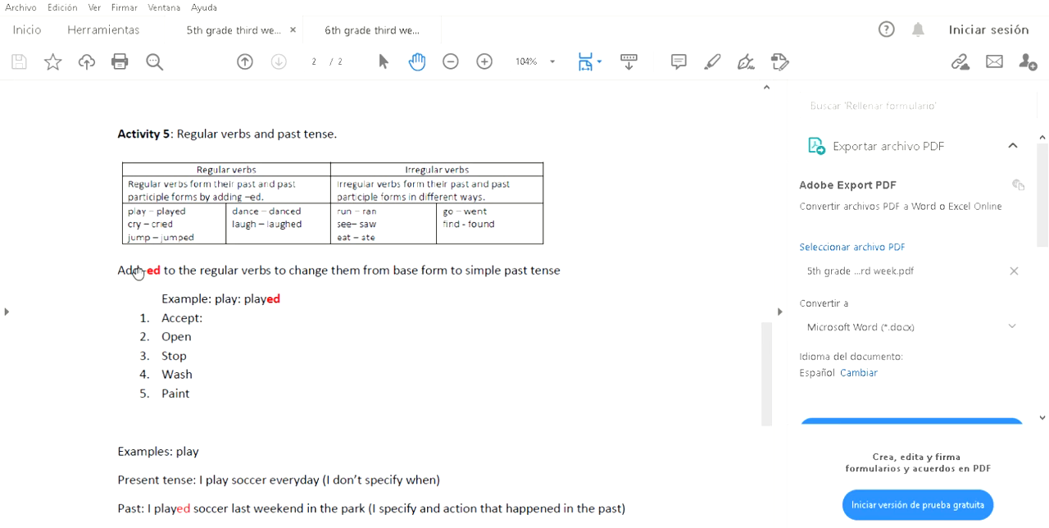
pyautogui.moveTo(169, 401)
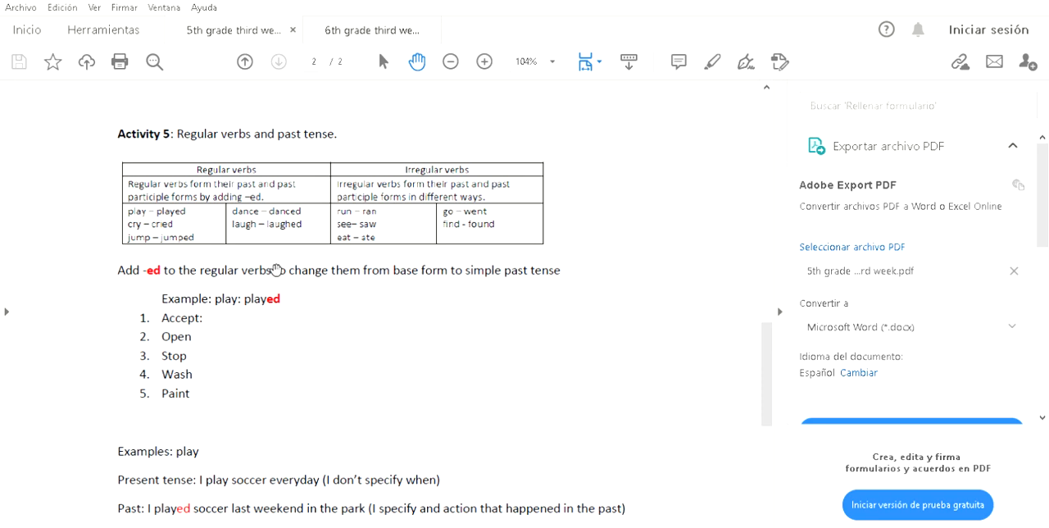
pyautogui.moveTo(537, 272)
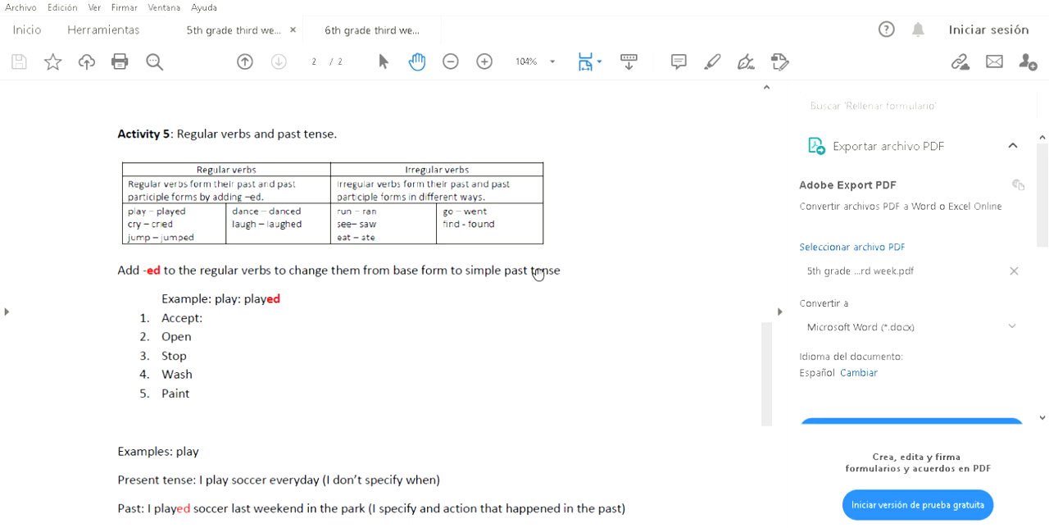
pyautogui.moveTo(172, 300)
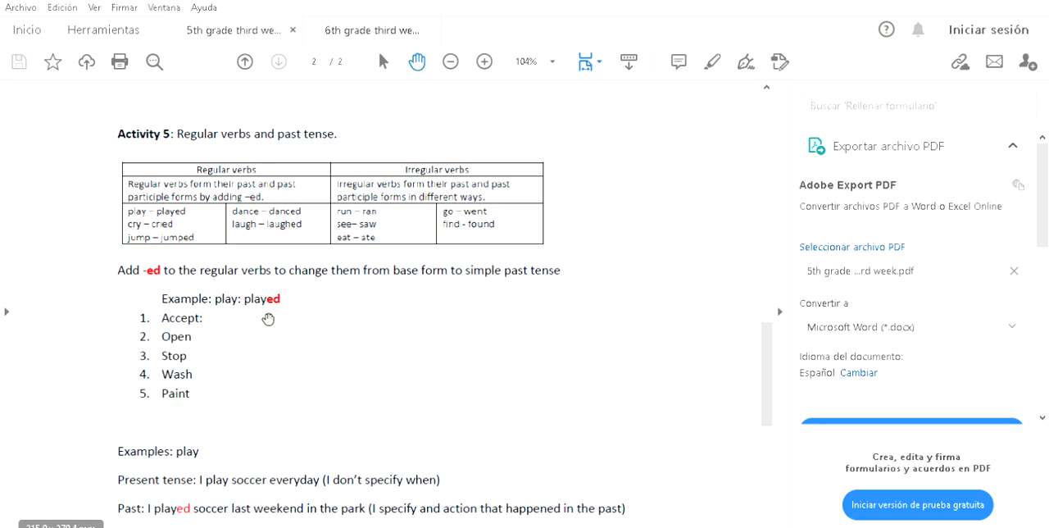
pyautogui.moveTo(269, 301)
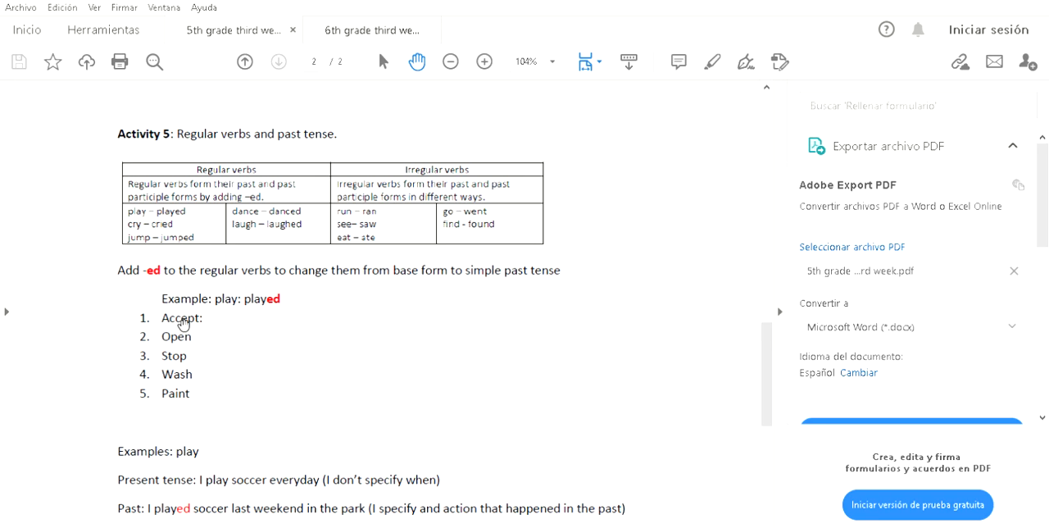
pyautogui.moveTo(196, 397)
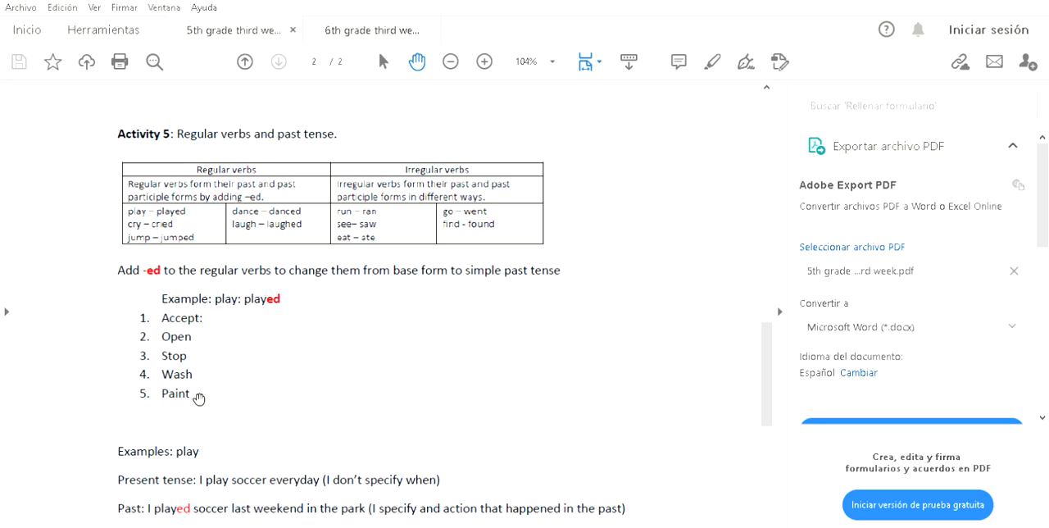
pyautogui.moveTo(188, 354)
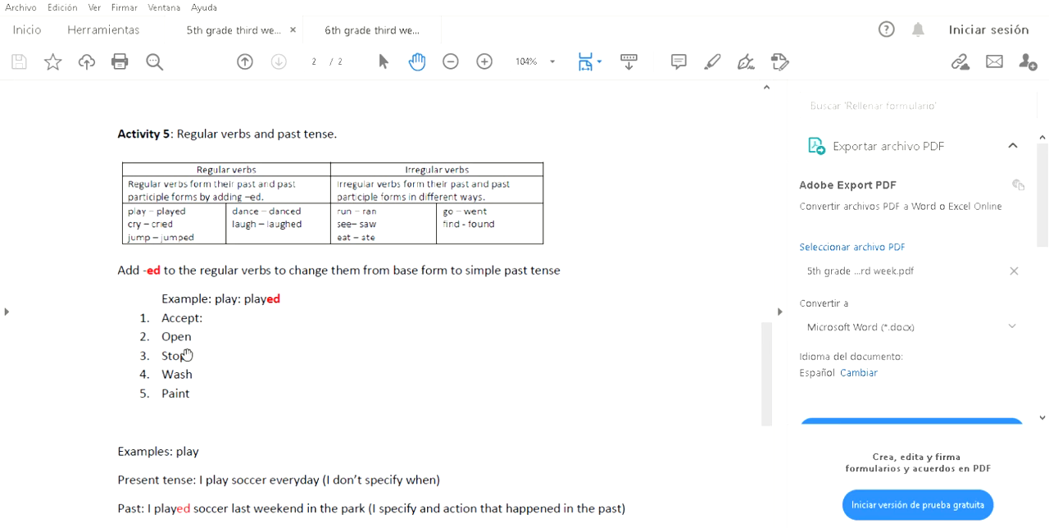
pyautogui.moveTo(185, 396)
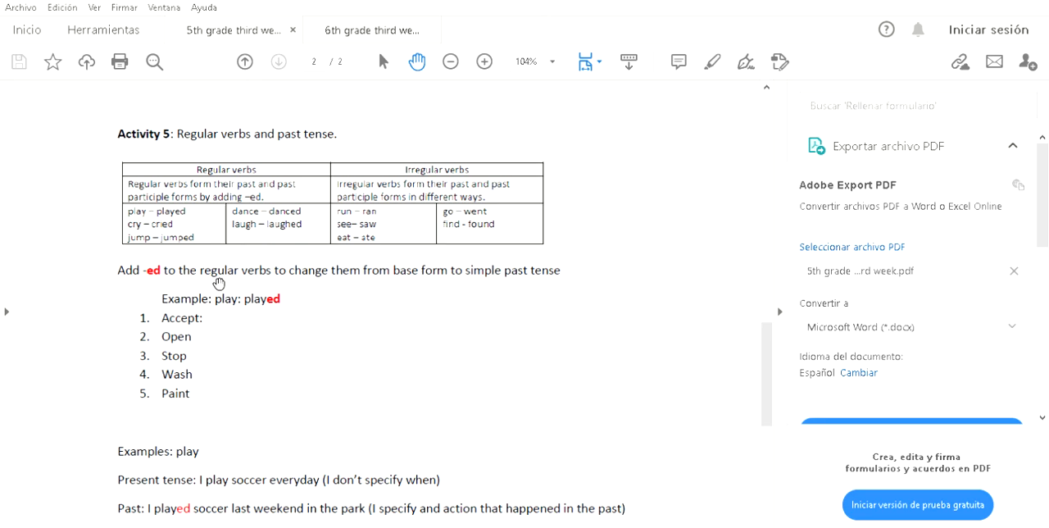
pyautogui.scroll(-3)
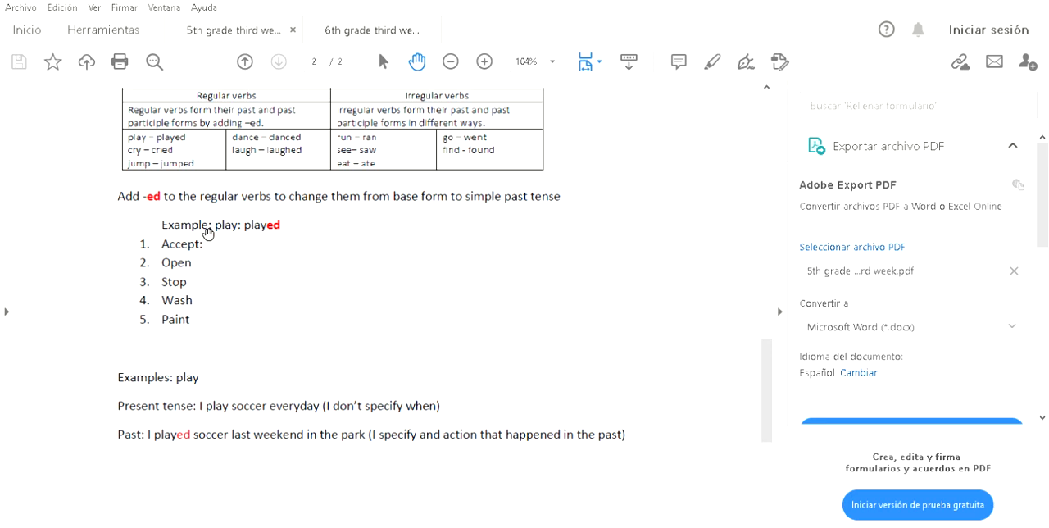
pyautogui.moveTo(224, 230)
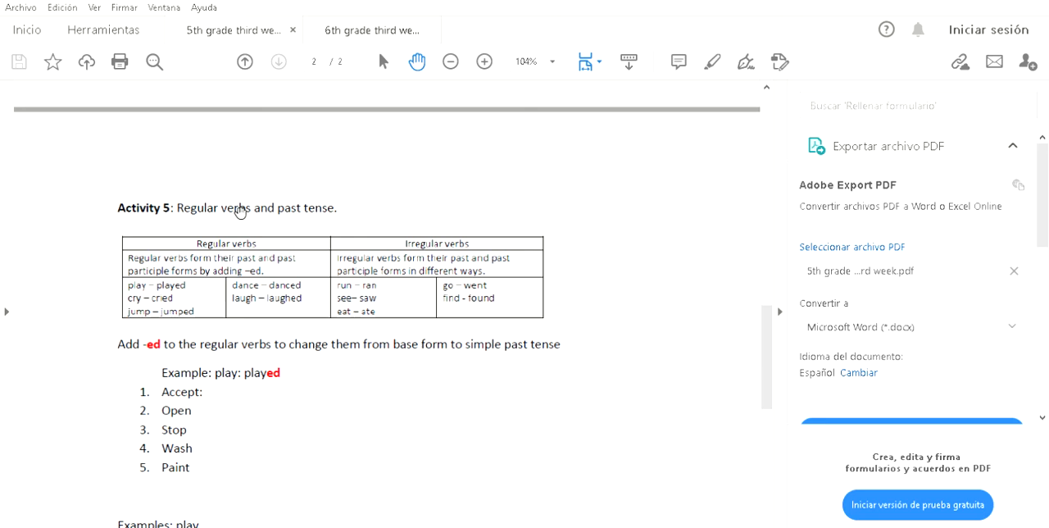
pyautogui.moveTo(514, 293)
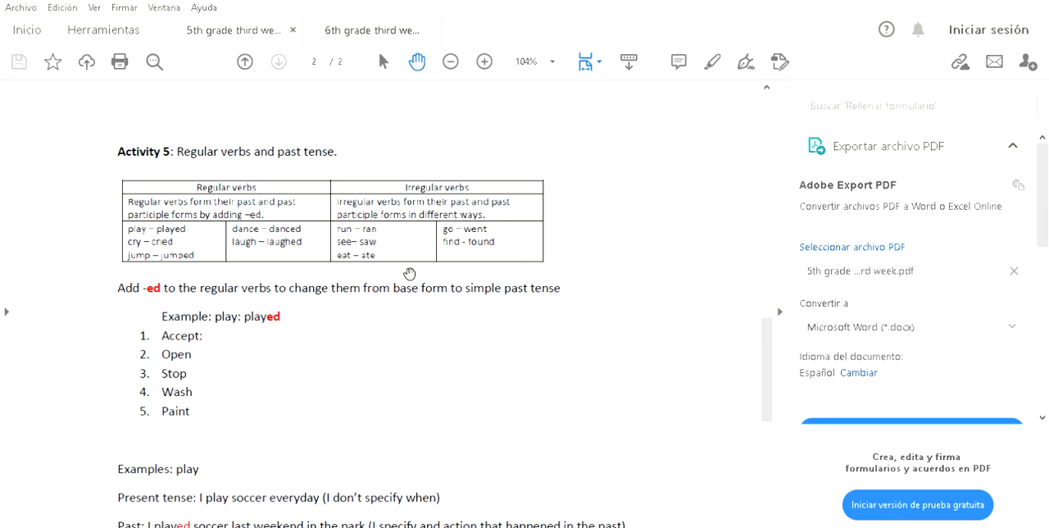
pyautogui.moveTo(481, 190)
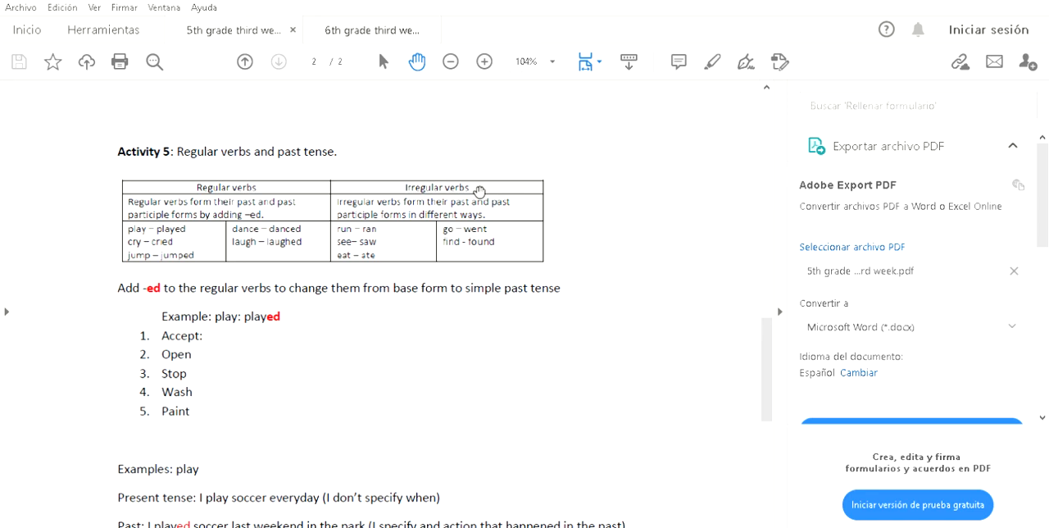